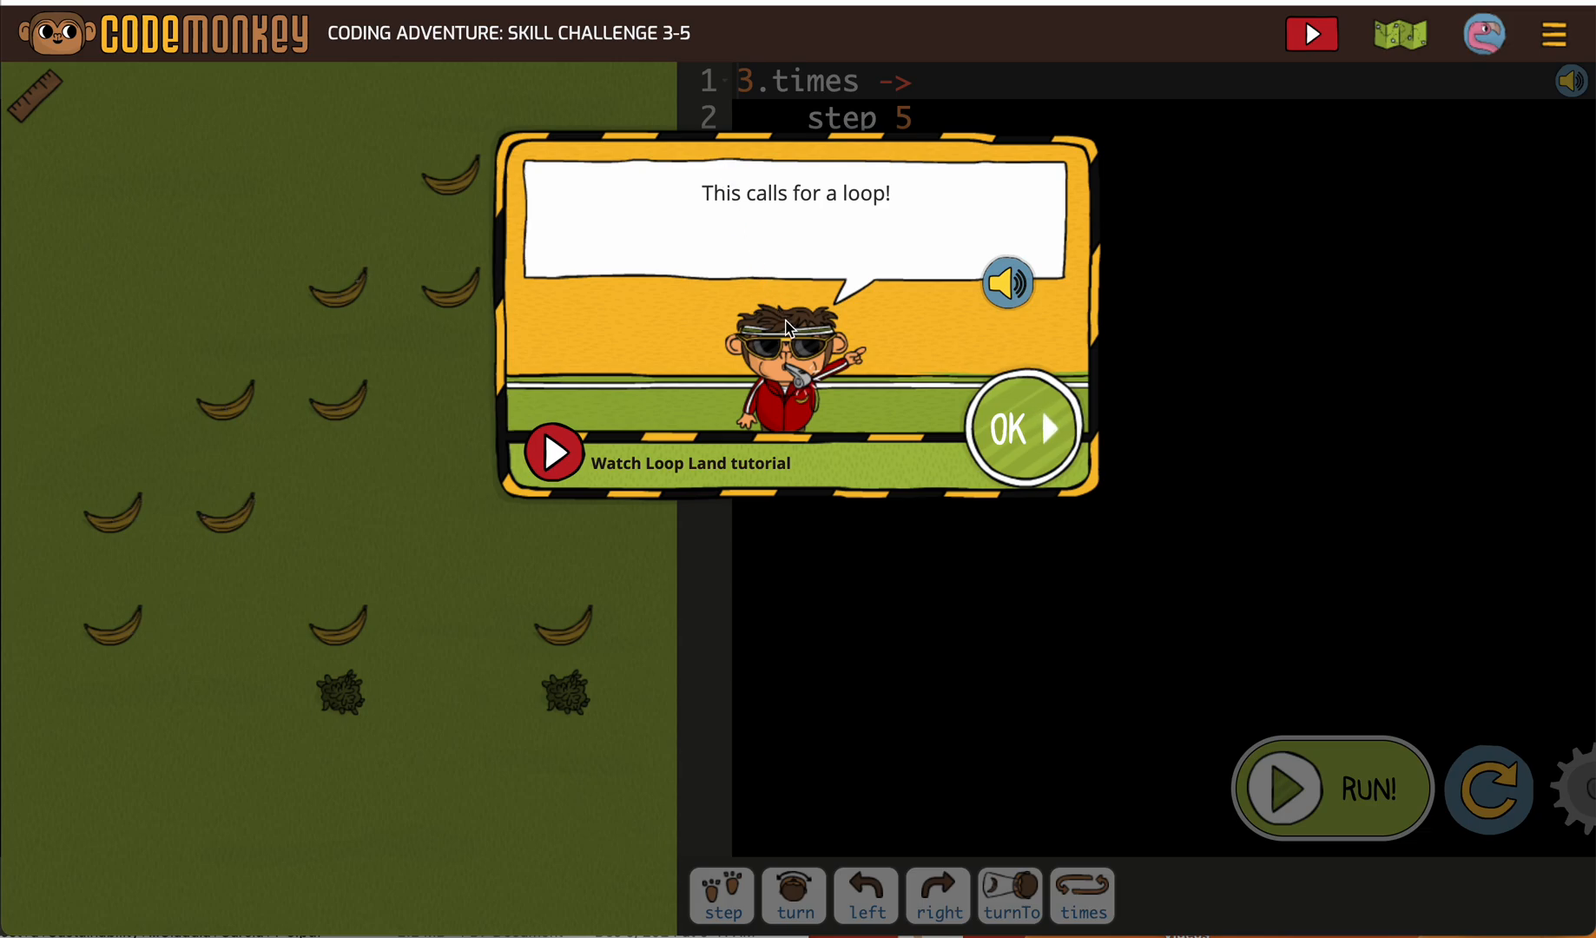
pyautogui.moveTo(1022, 427)
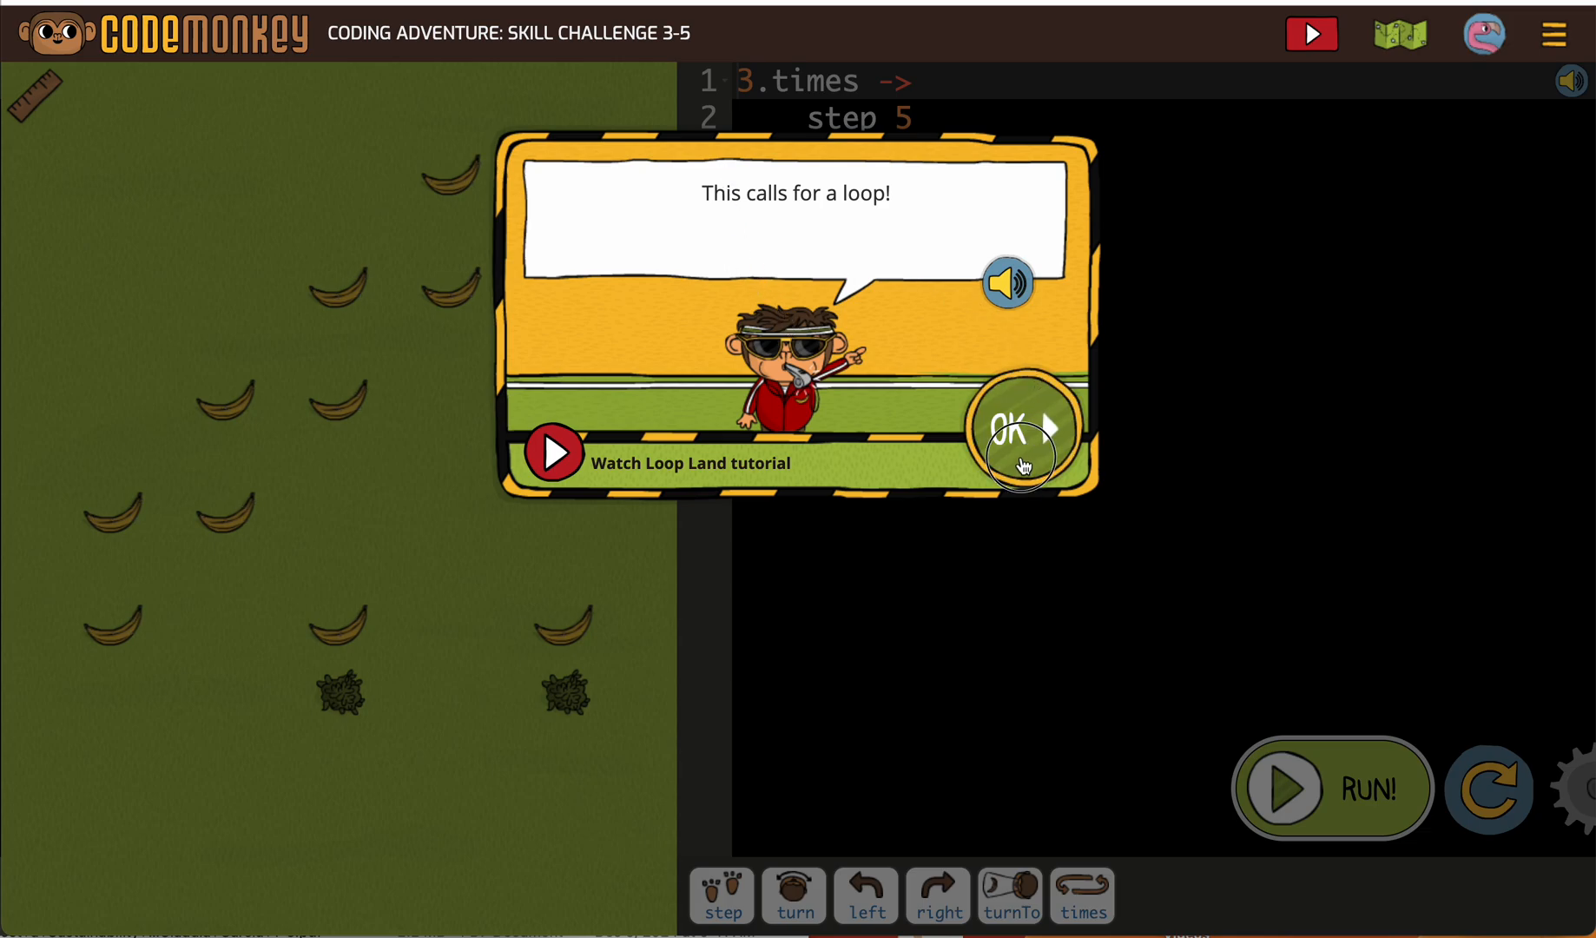
# Step: Dismiss the loop hint and add 'turn left' after step 5 inside the 3.times loop
pyautogui.click(1018, 427)
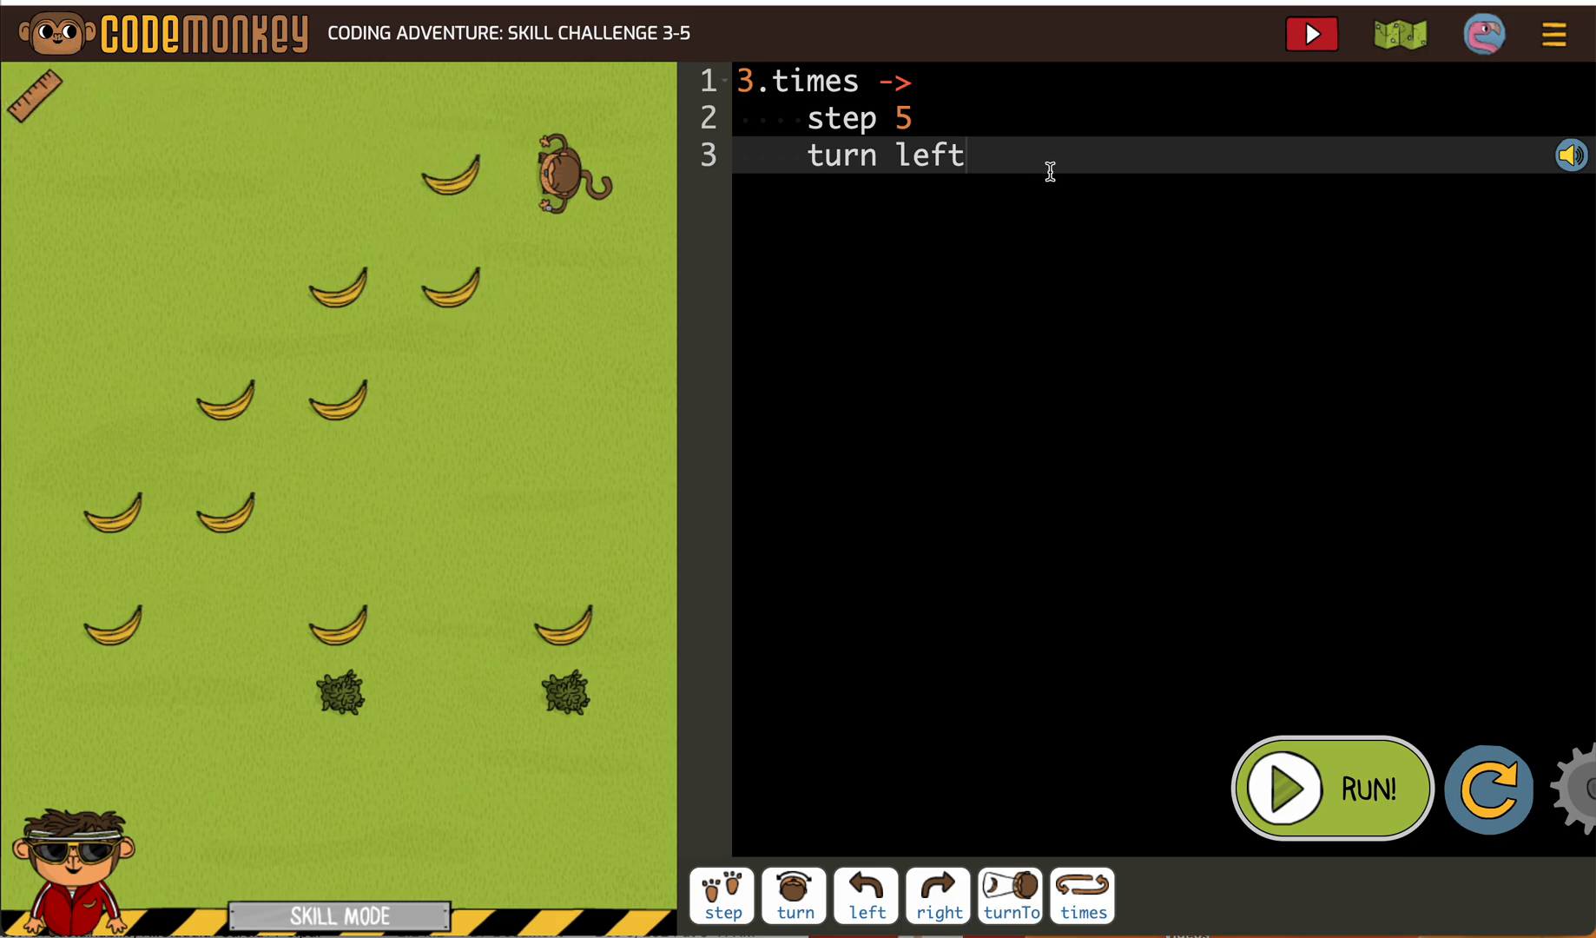
pyautogui.moveTo(724, 896)
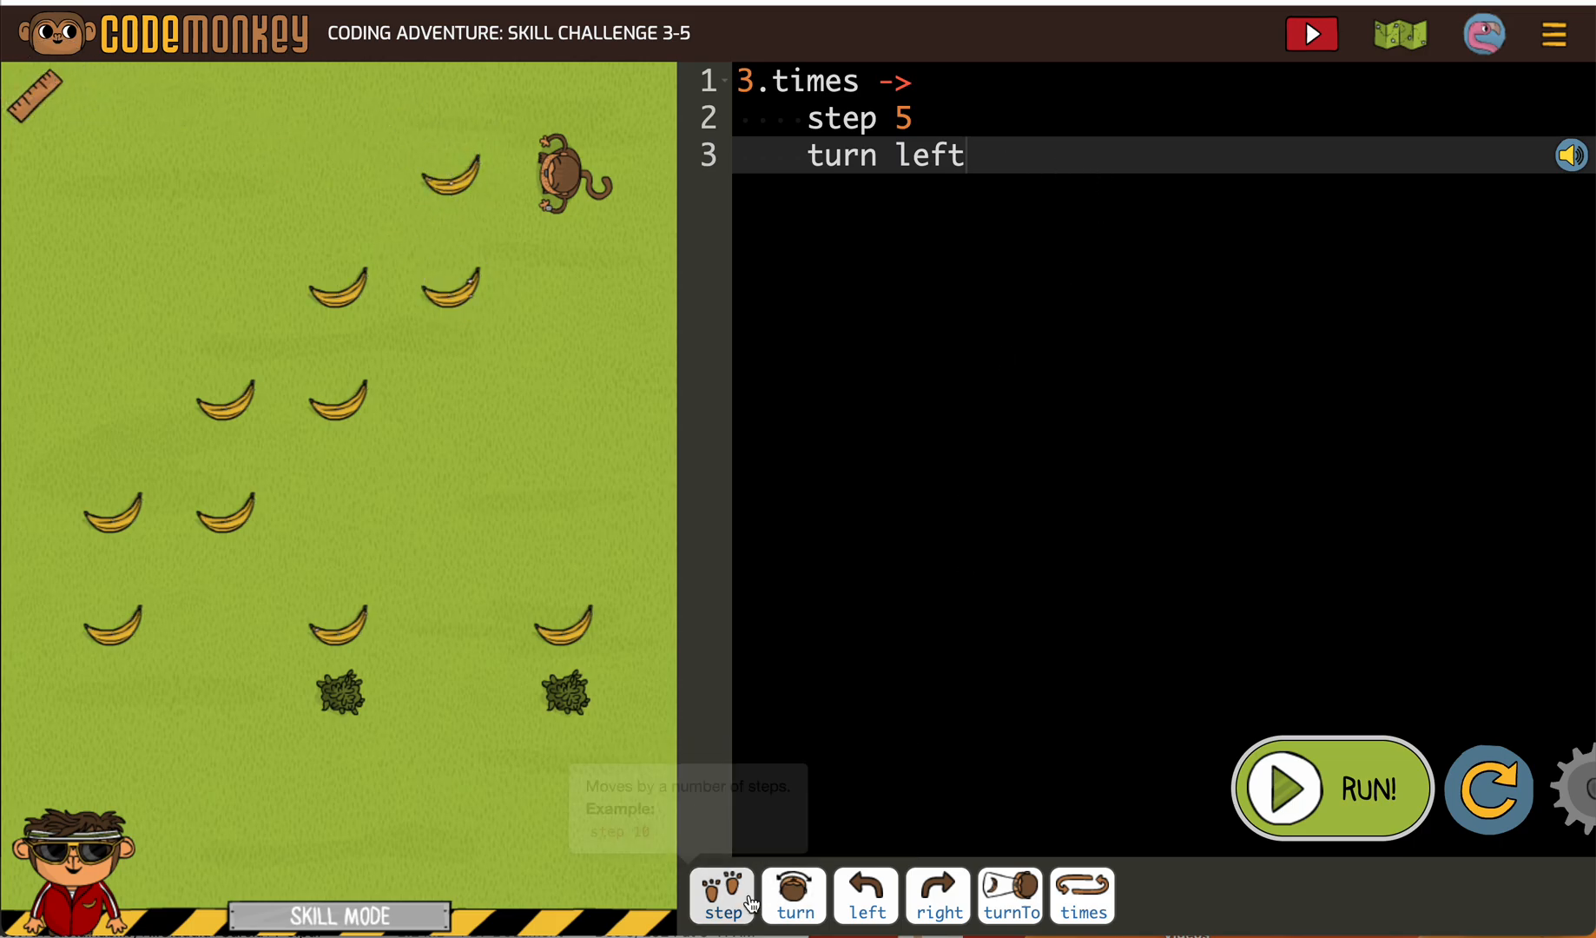
# Step: Insert a second 'step 5' after the left turn inside the loop, ready for a new line
pyautogui.click(723, 896)
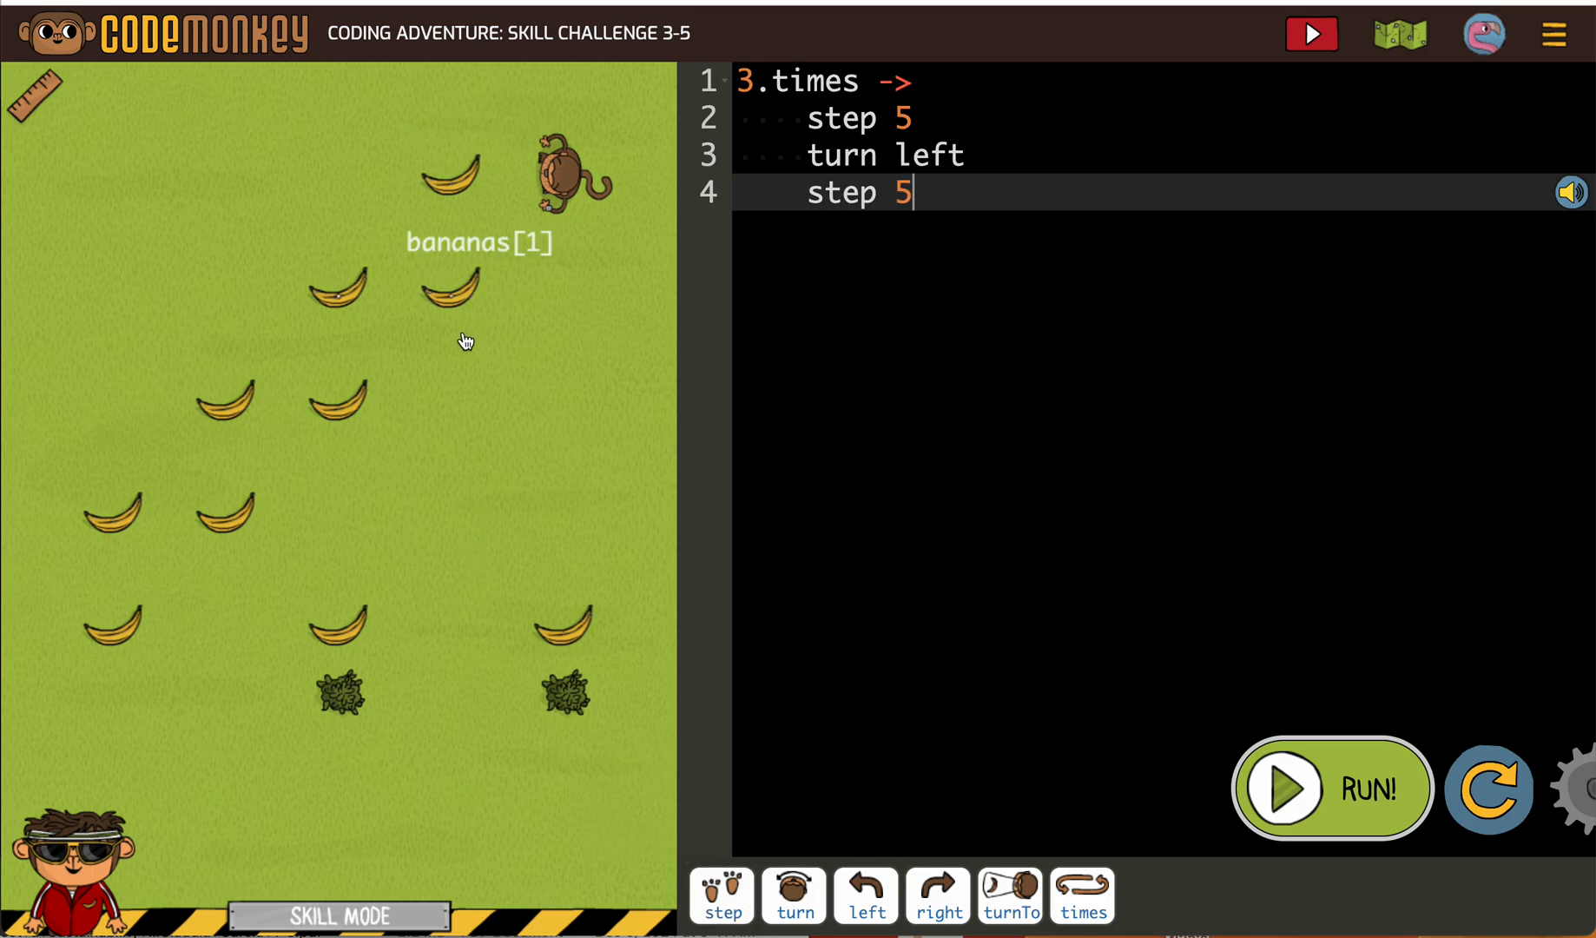
pyautogui.moveTo(387, 374)
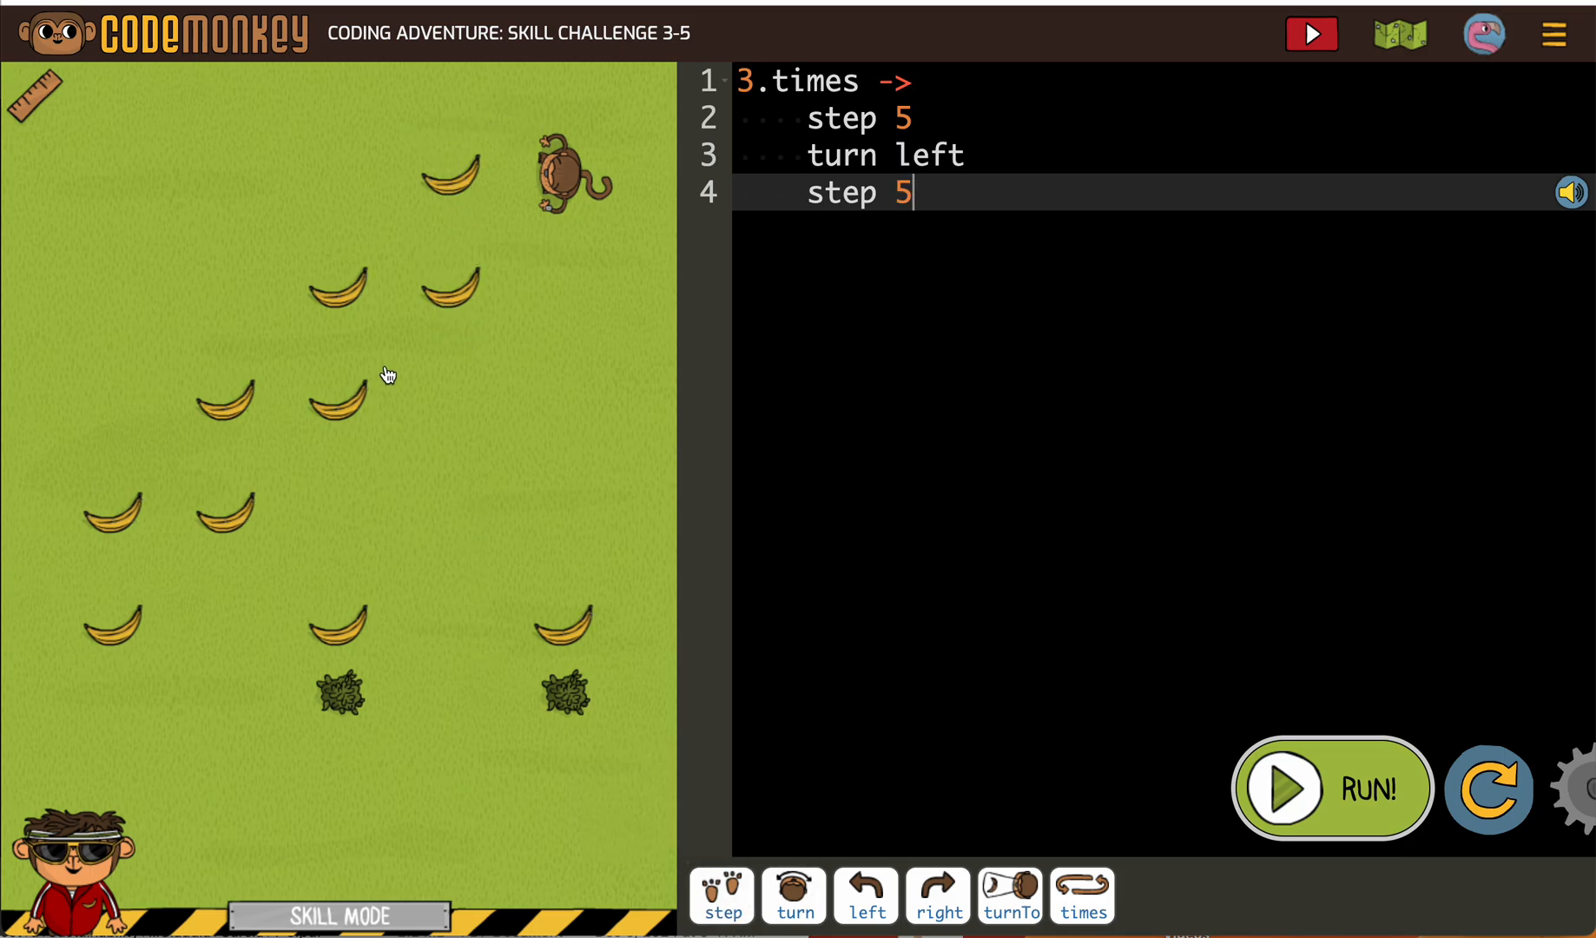
pyautogui.moveTo(226, 538)
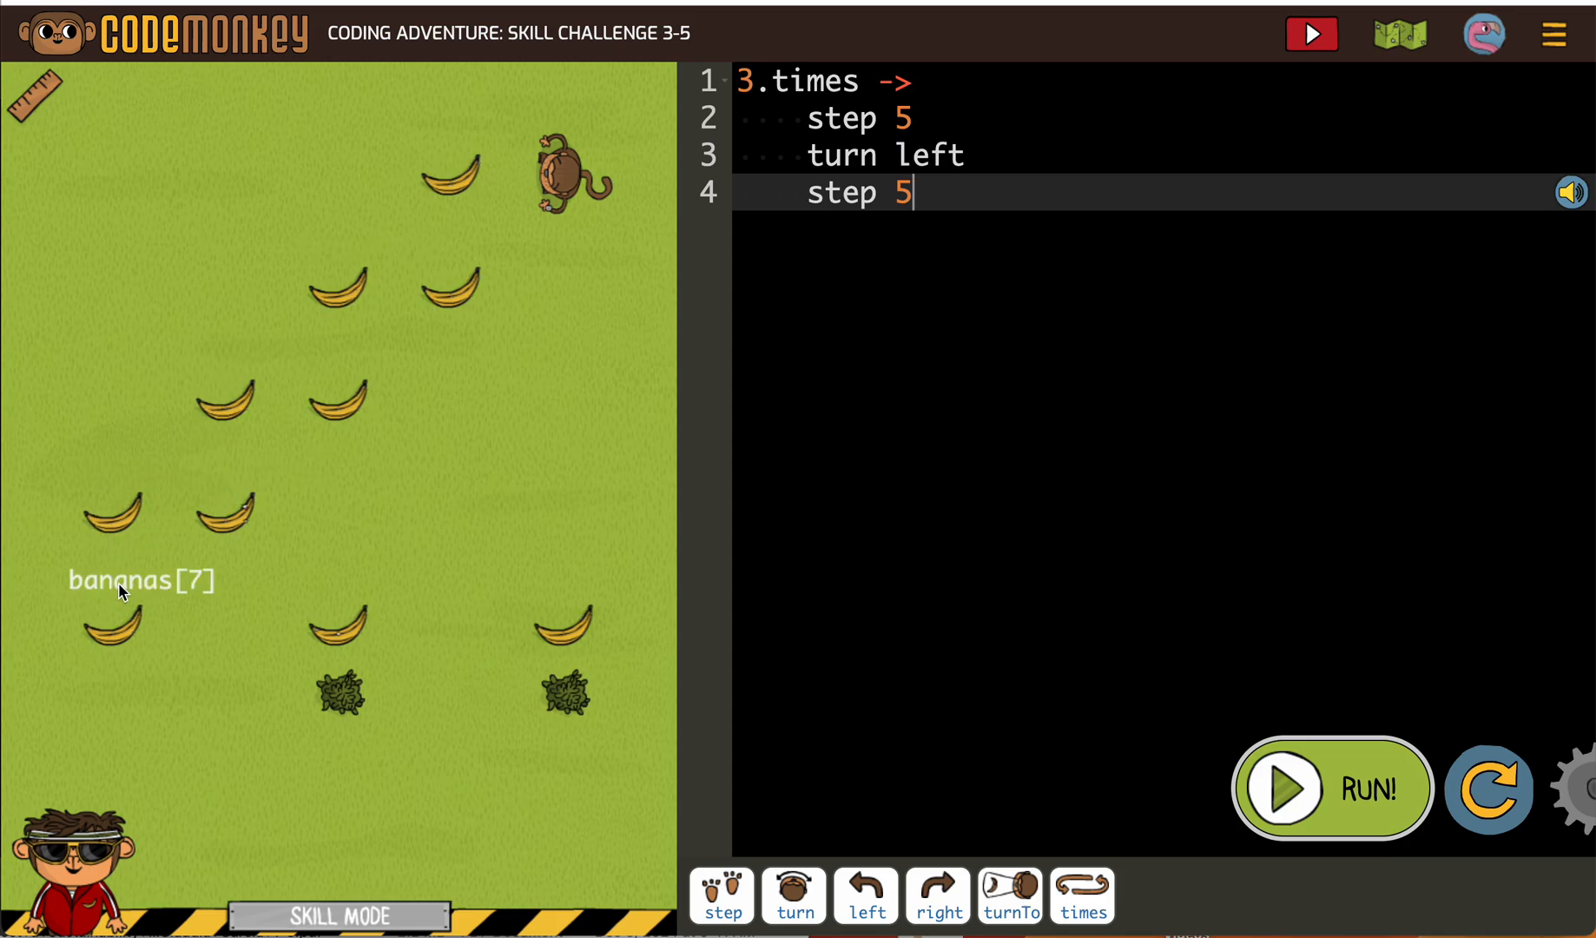
pyautogui.moveTo(651, 252)
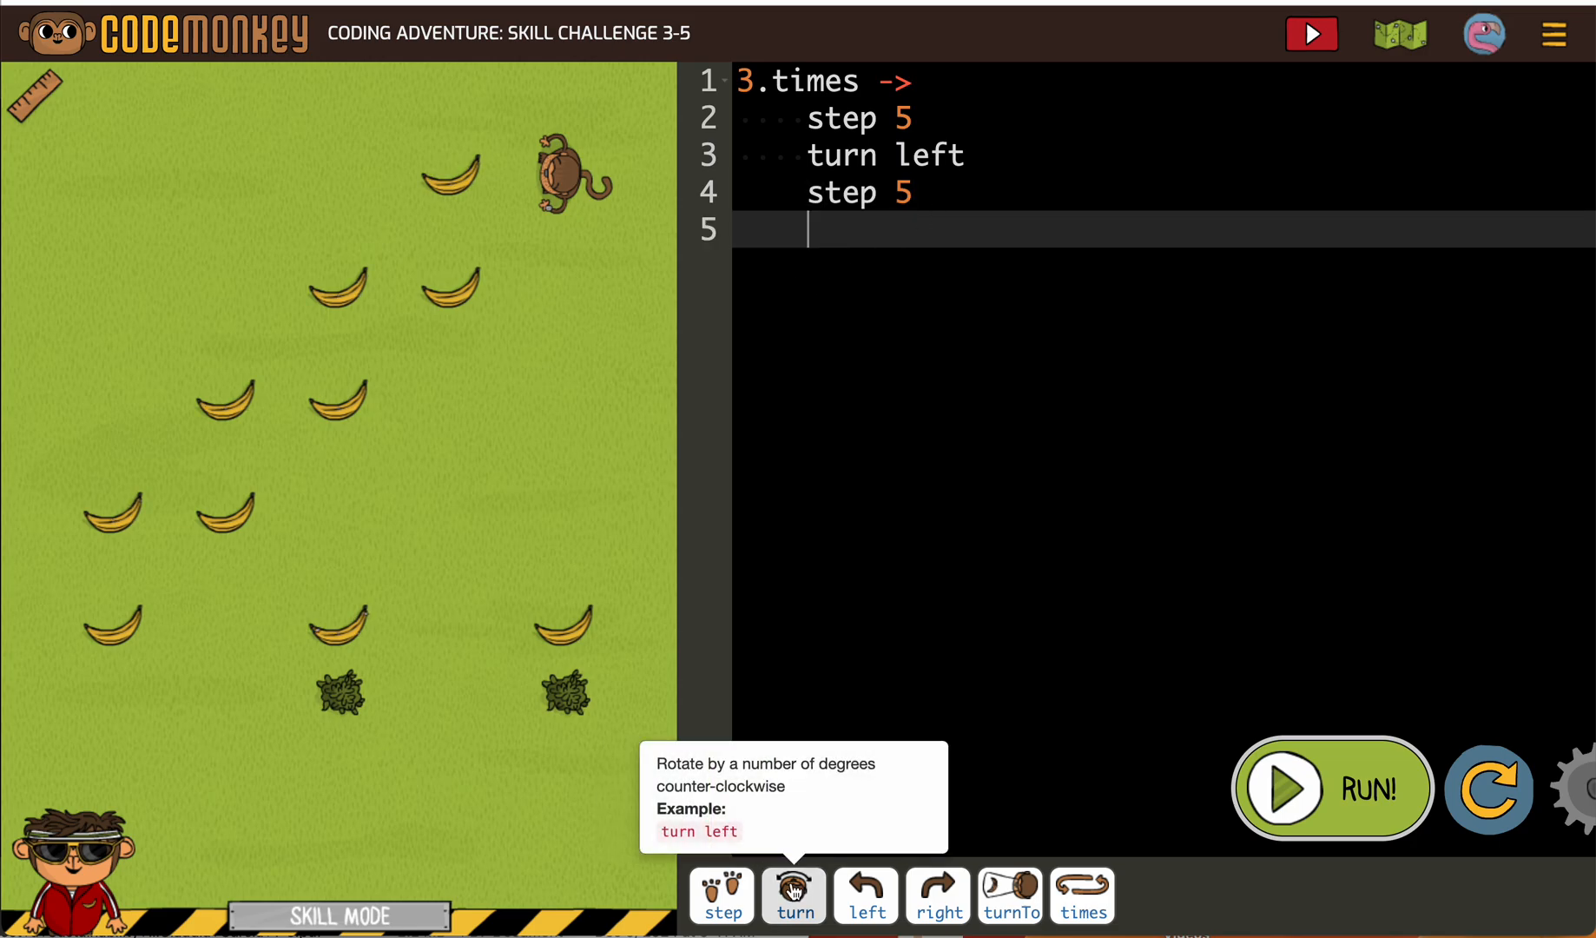
# Step: Close the loop with 'turn right', set it to 1.times and run the test
pyautogui.click(793, 896)
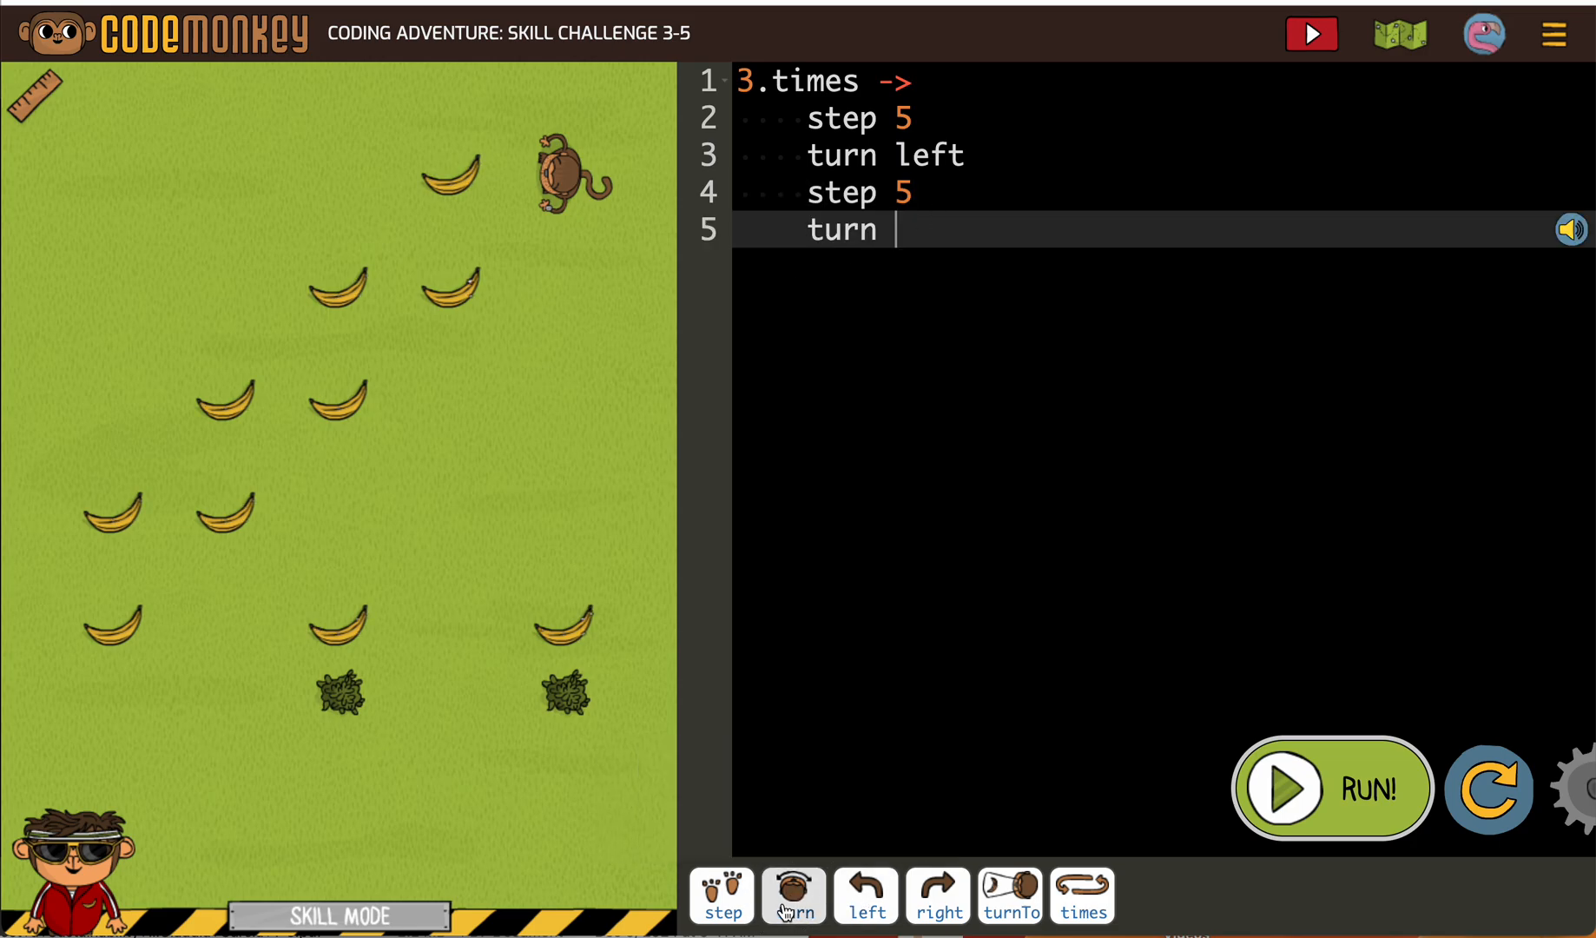
pyautogui.write('right')
pyautogui.click(1163, 80)
pyautogui.write('1')
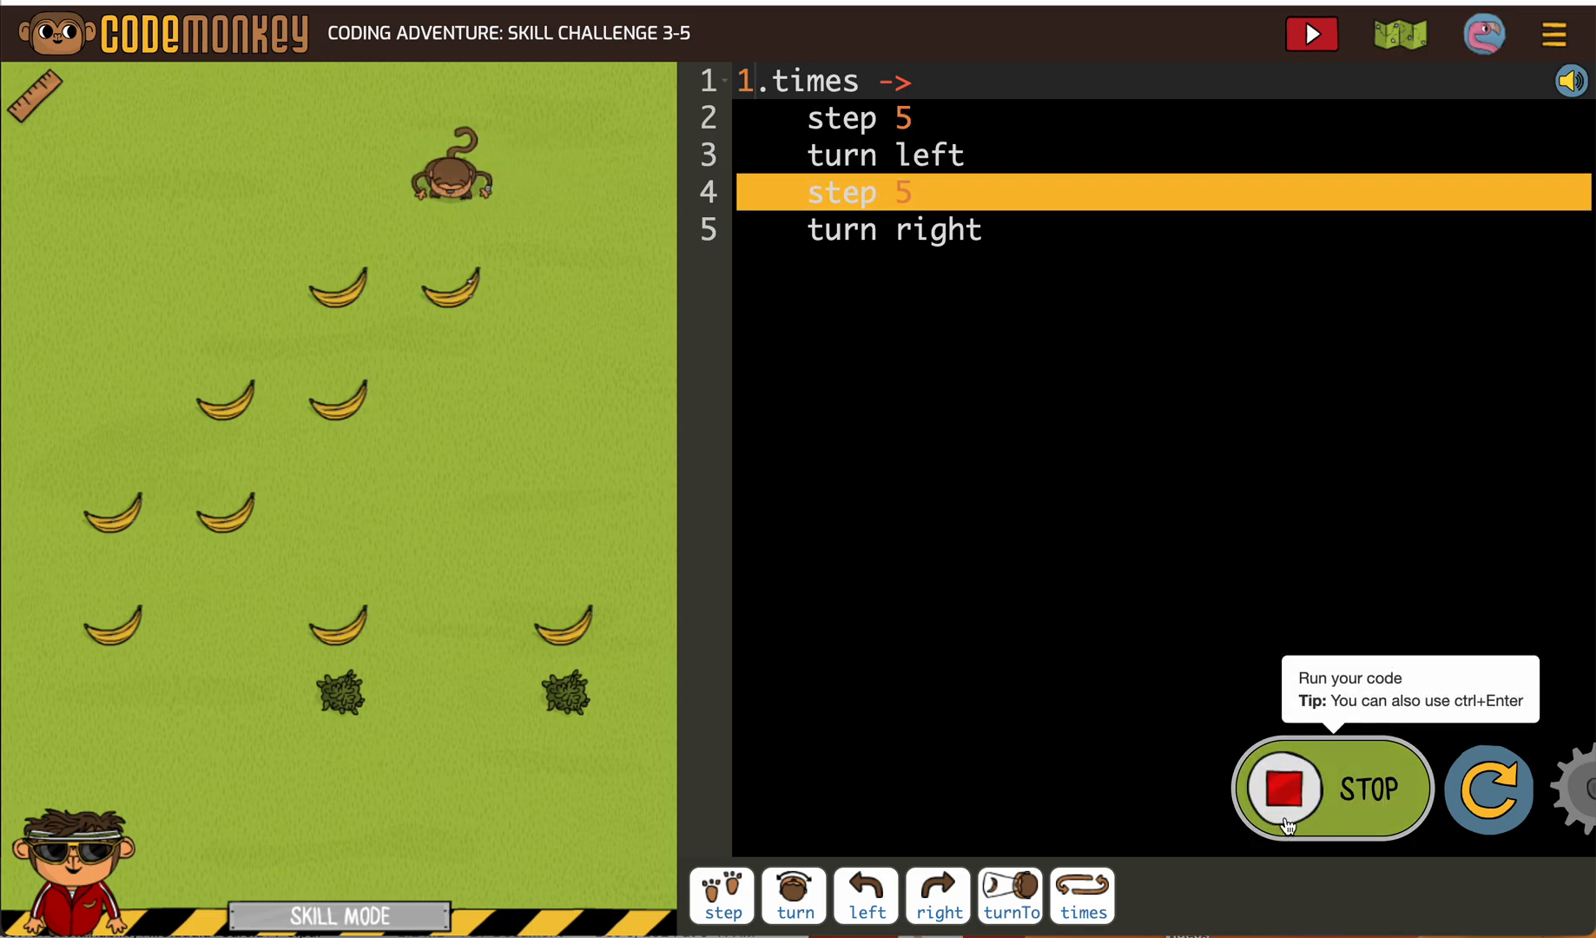
# Step: Stop the failed test run, reset the level and change the loop to 4.times
pyautogui.click(1332, 788)
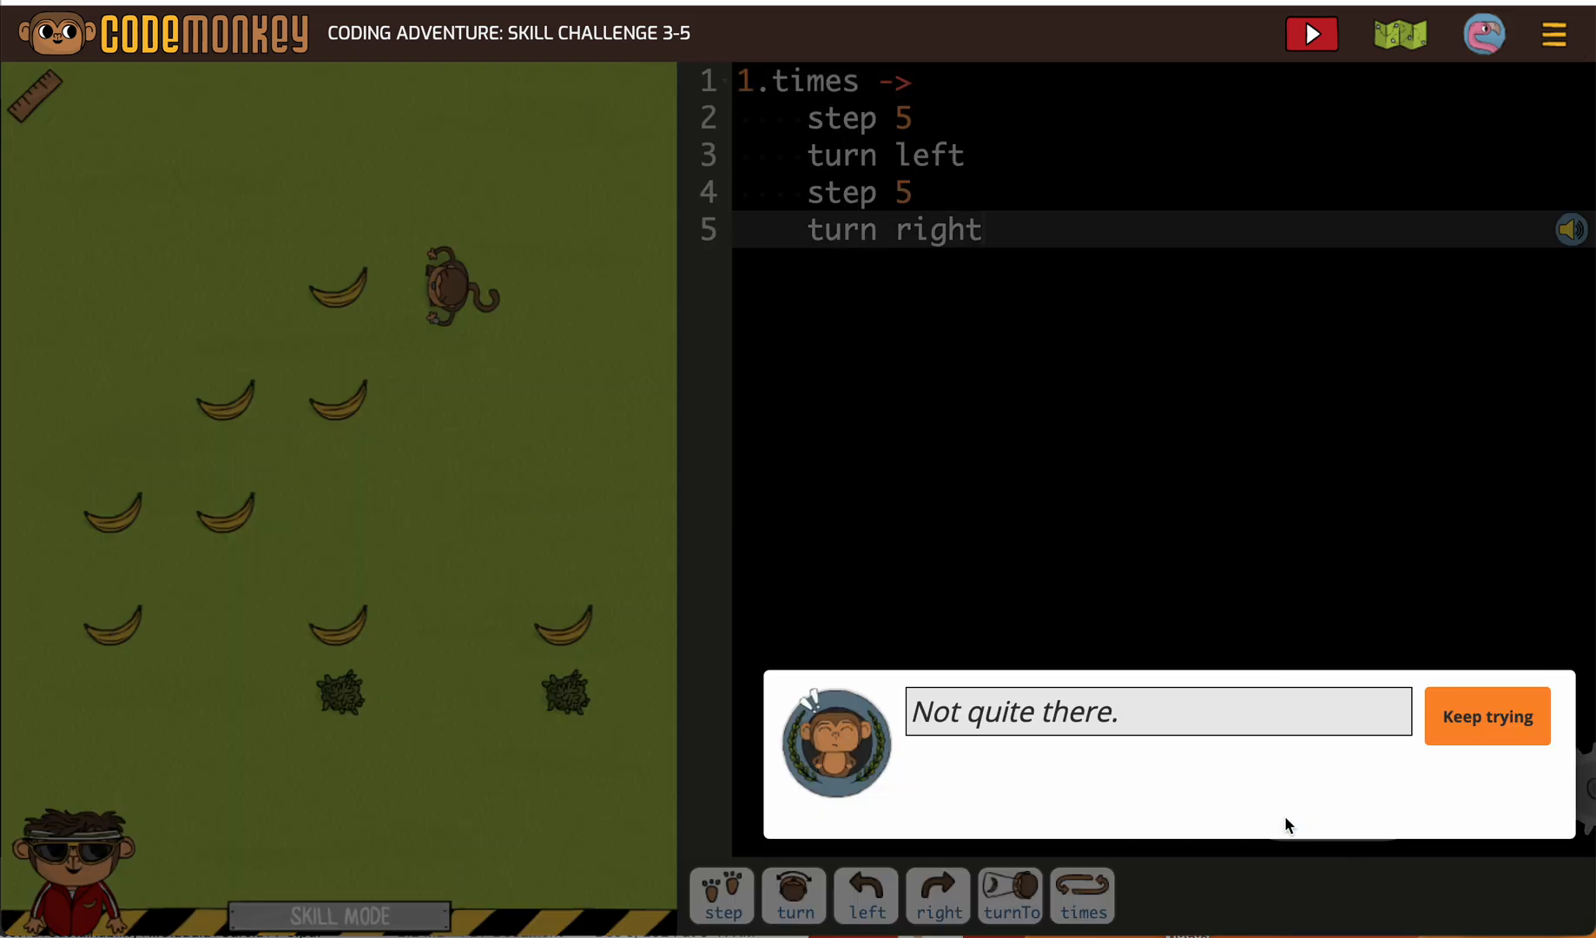
pyautogui.moveTo(484, 258)
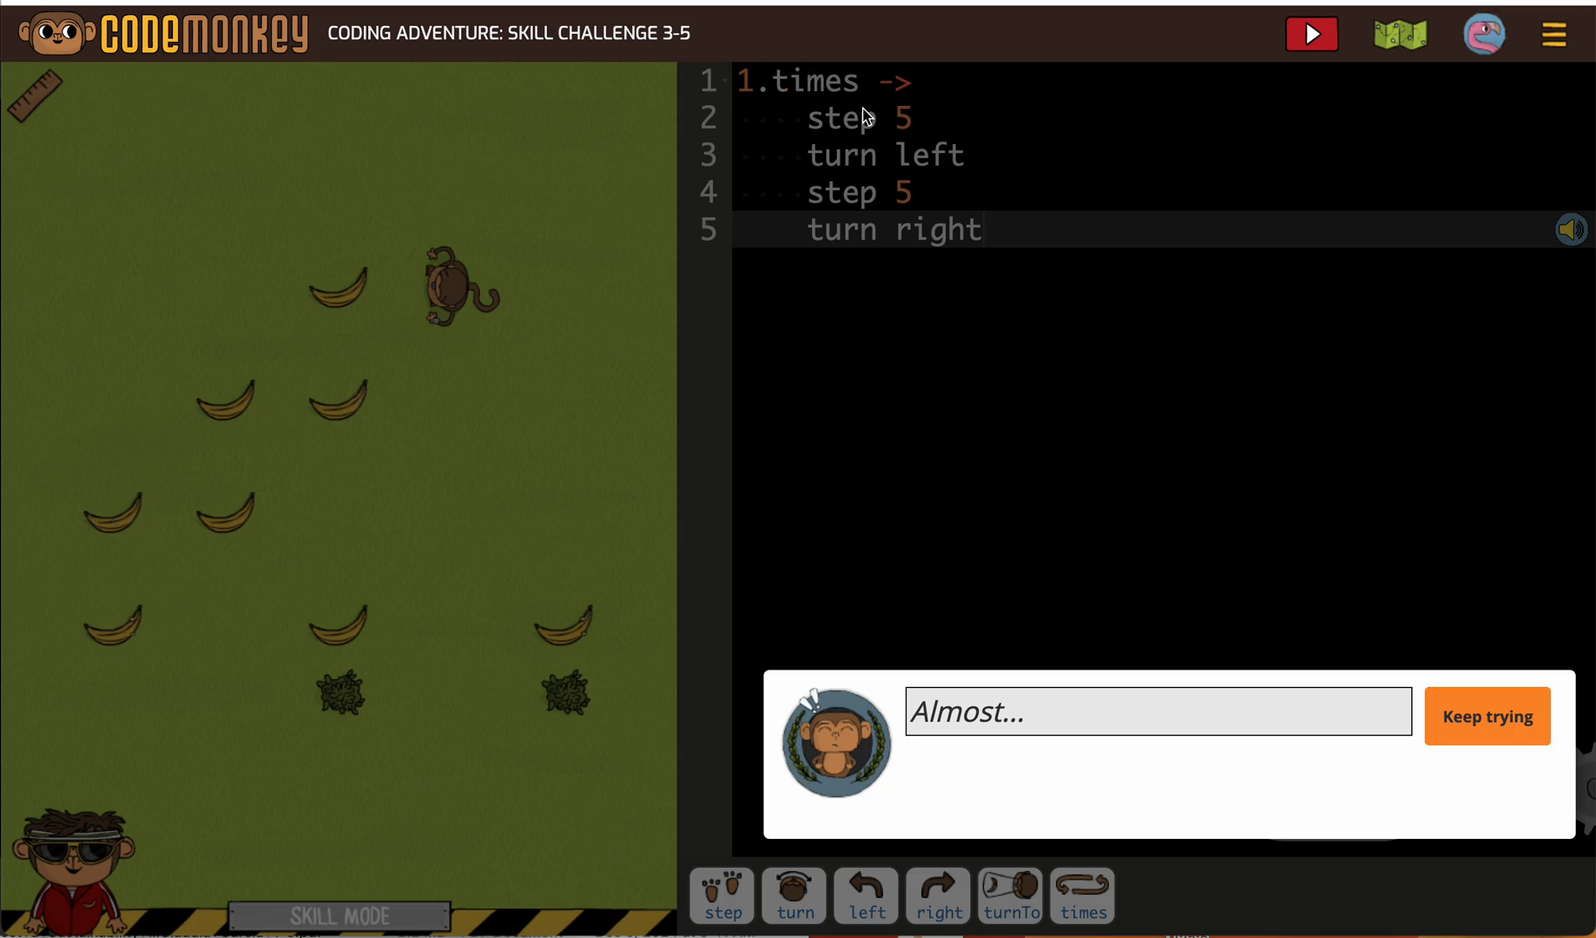
pyautogui.click(1485, 716)
pyautogui.write('4')
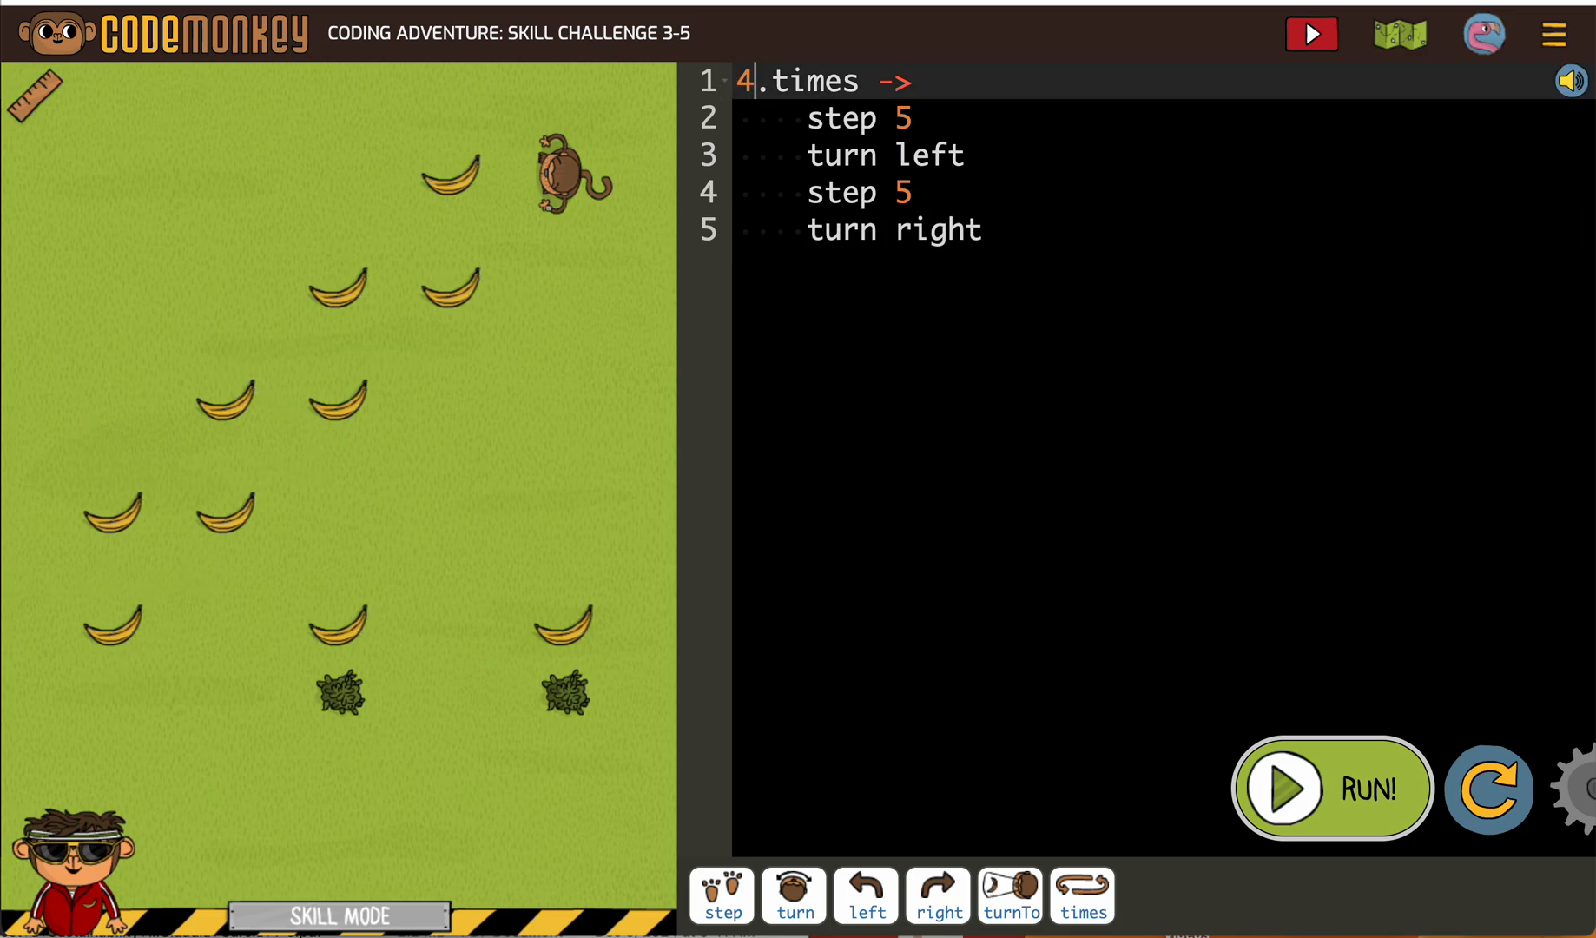
pyautogui.moveTo(565, 184)
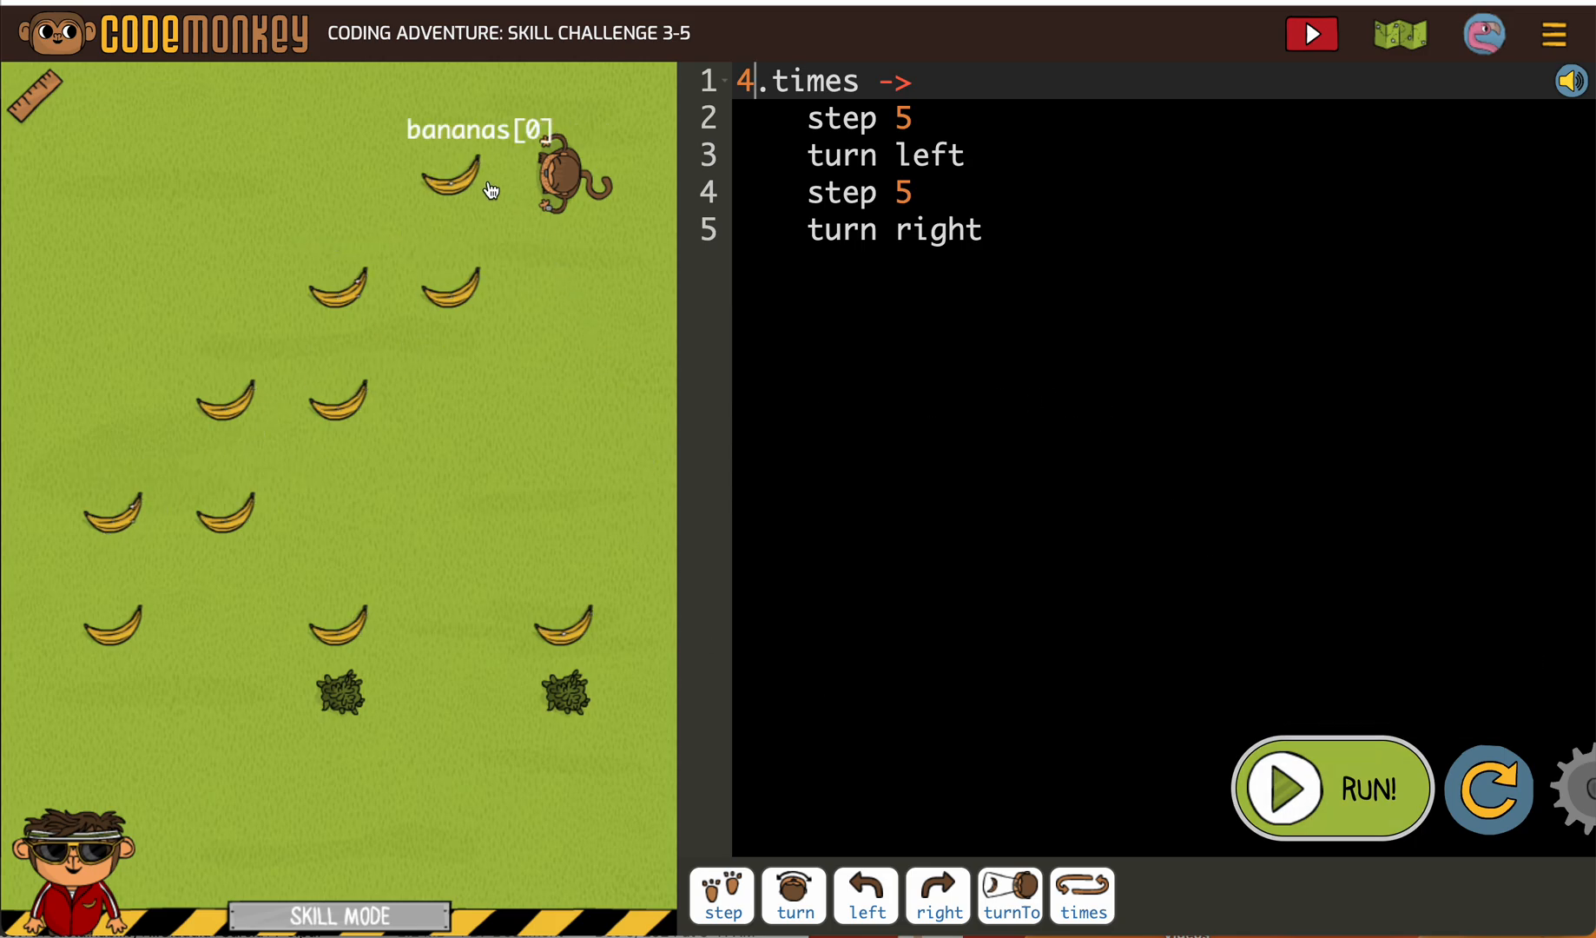
pyautogui.moveTo(529, 122)
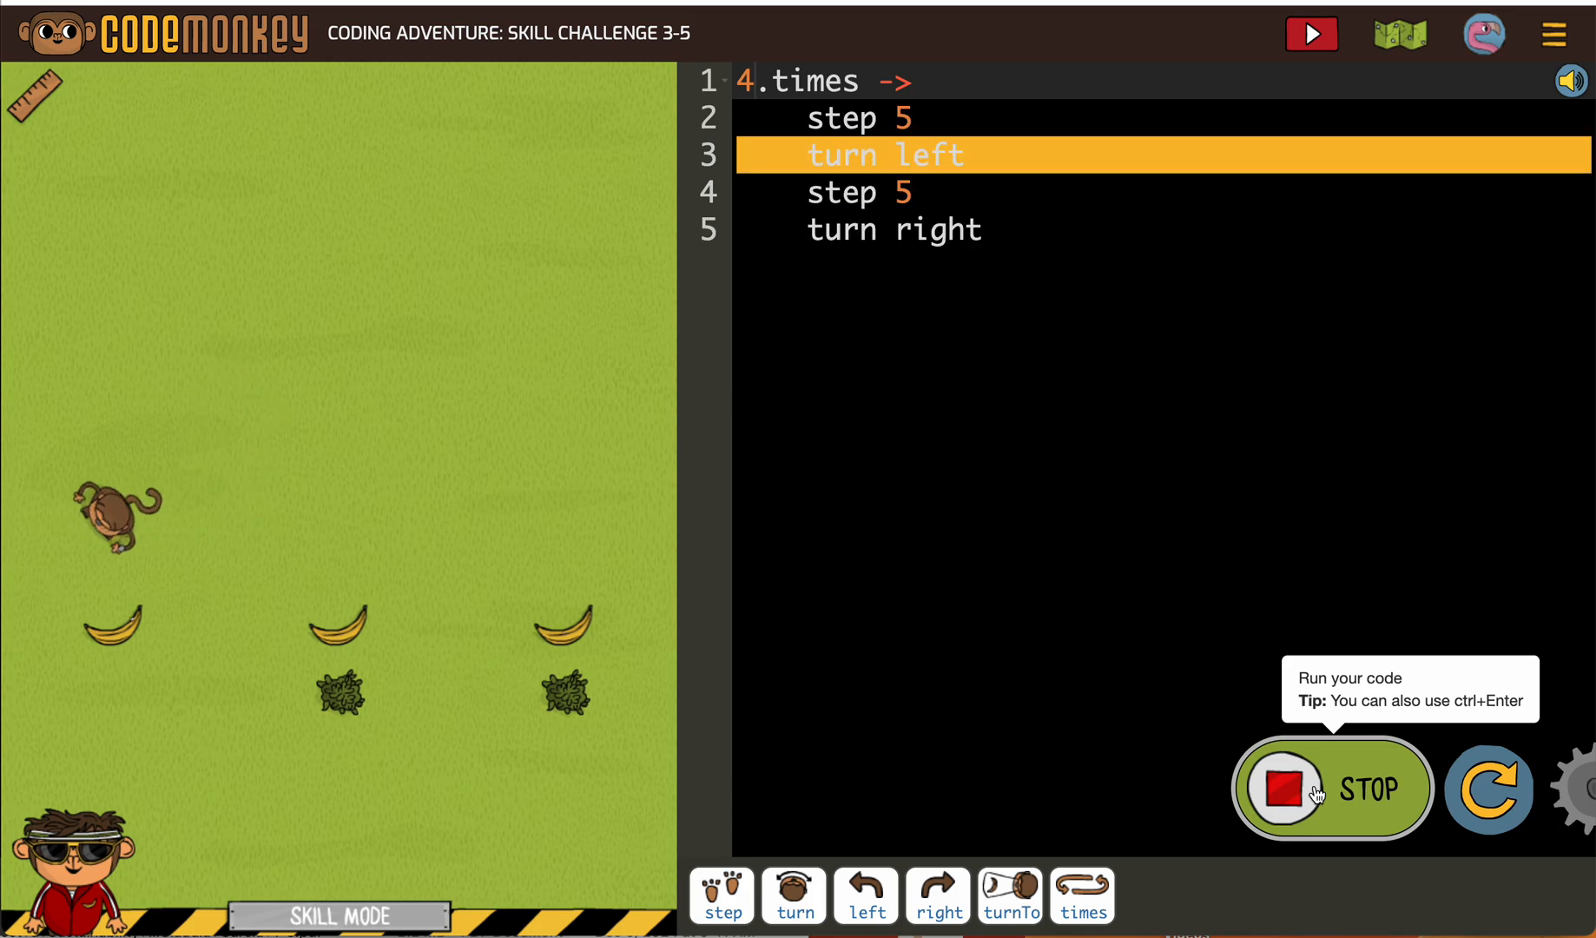
# Step: Stop the four-repeat run and dismiss the 'Keep trying' message to reset the level
pyautogui.click(1282, 787)
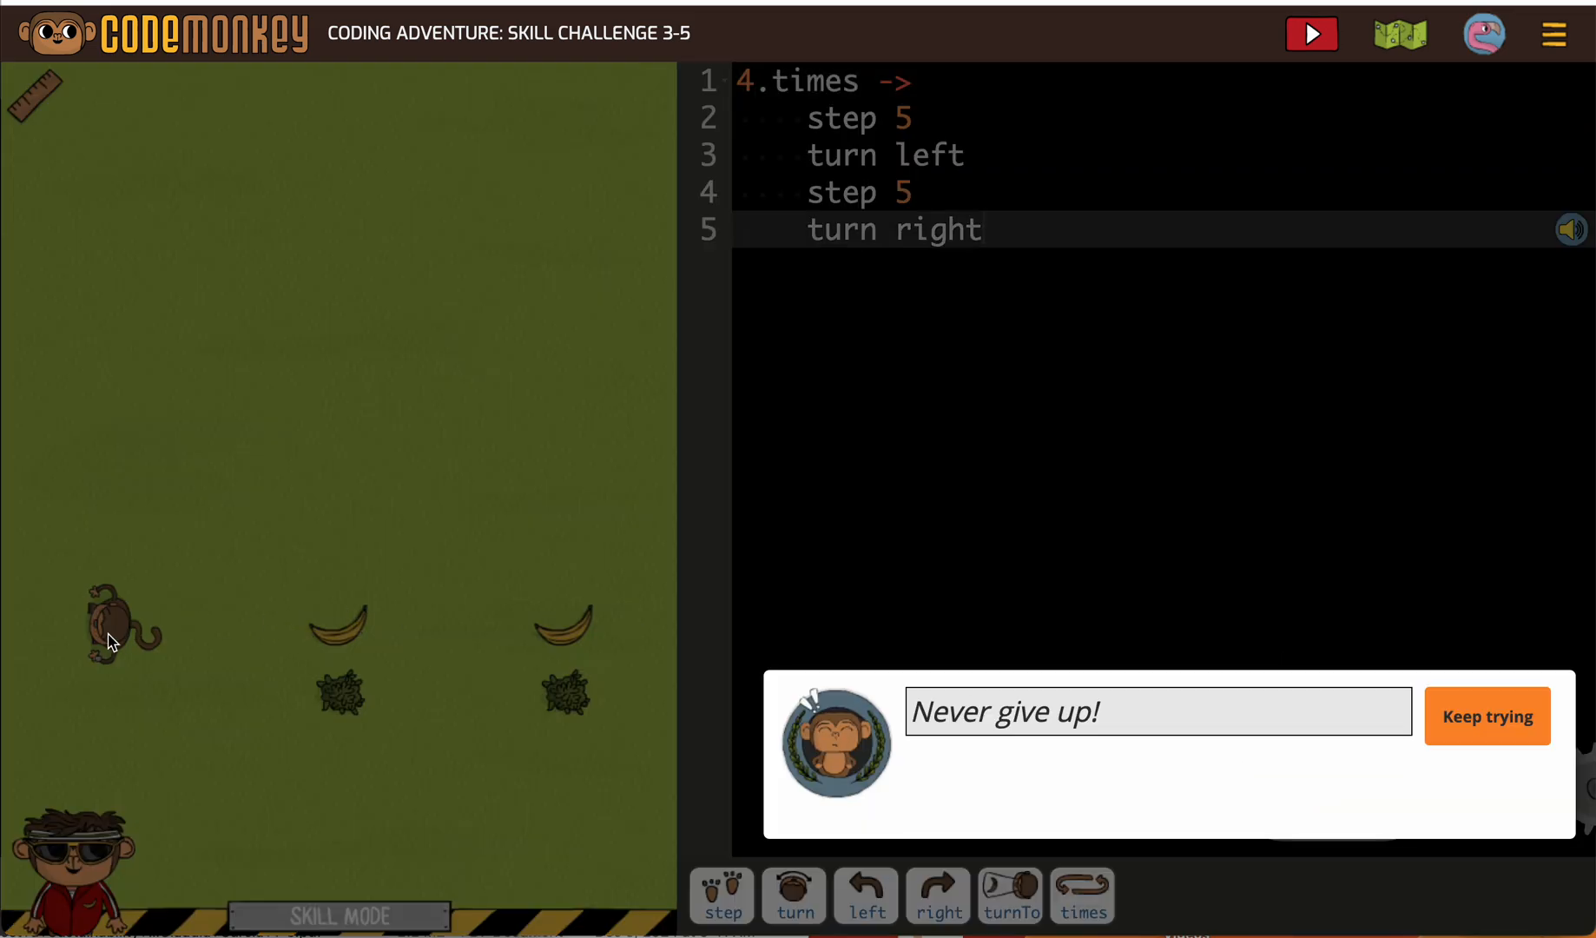
pyautogui.moveTo(339, 629)
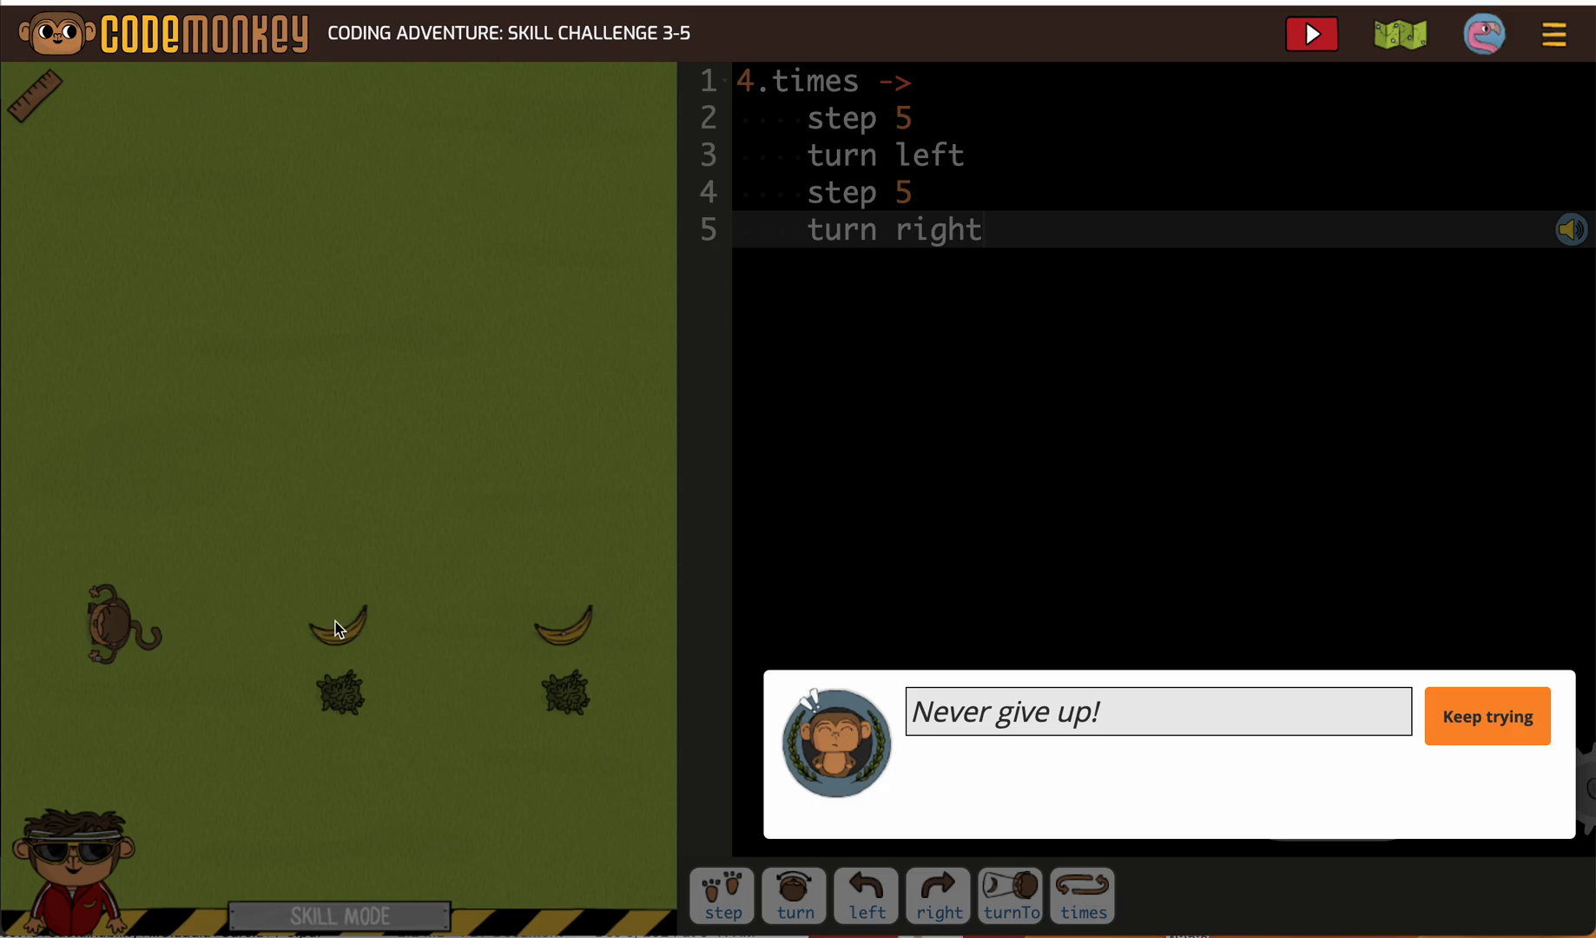
pyautogui.moveTo(269, 639)
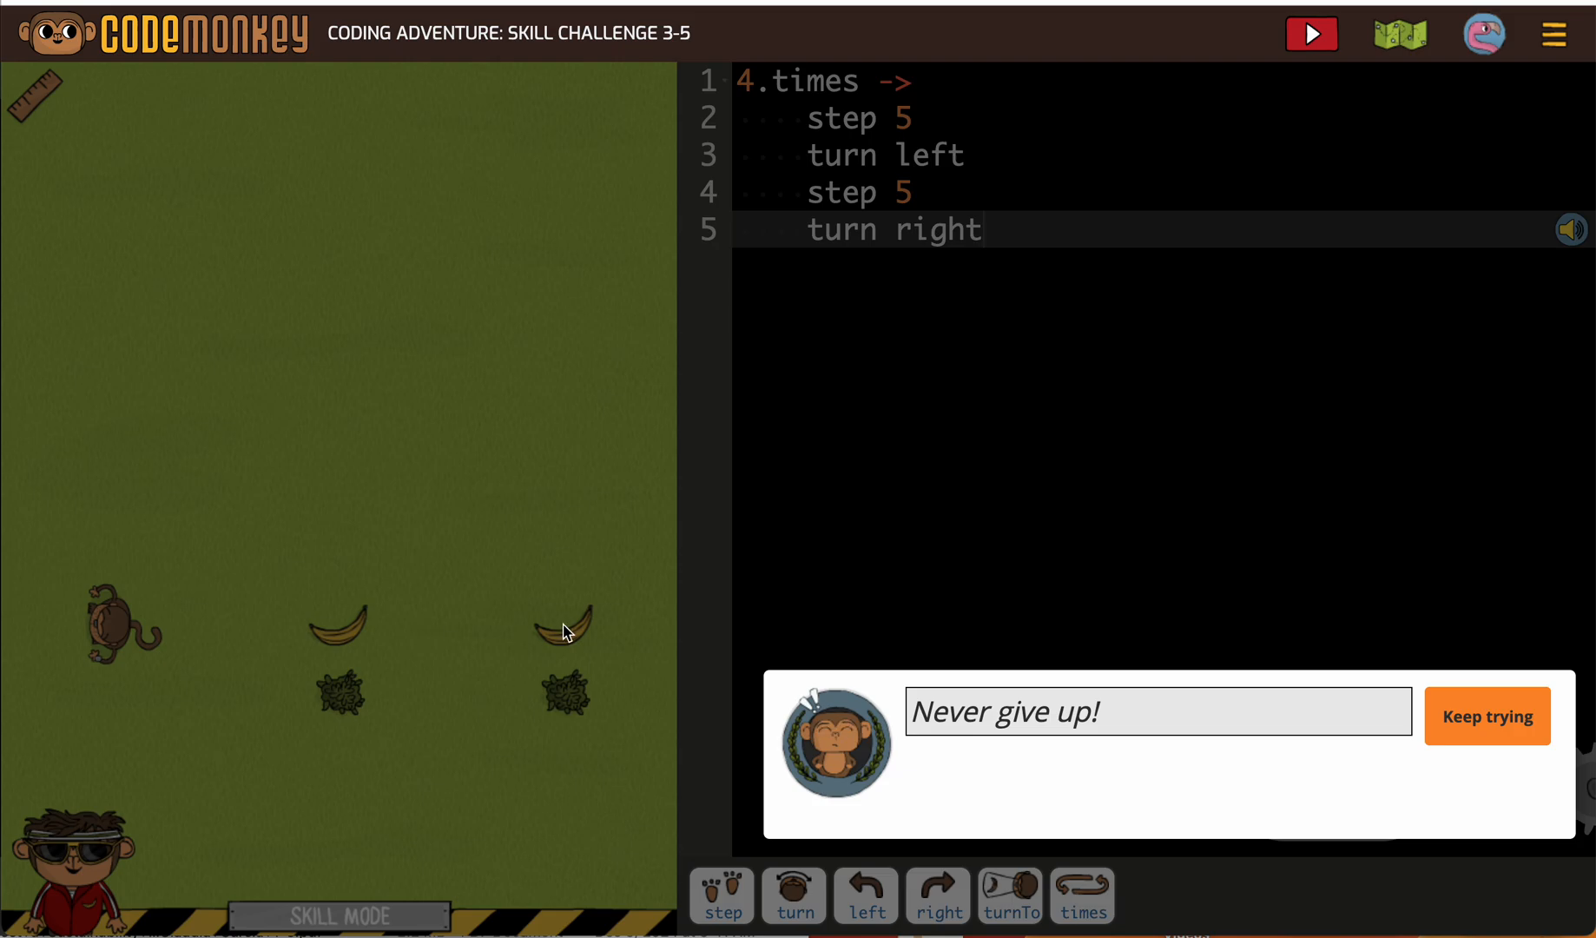
pyautogui.moveTo(569, 639)
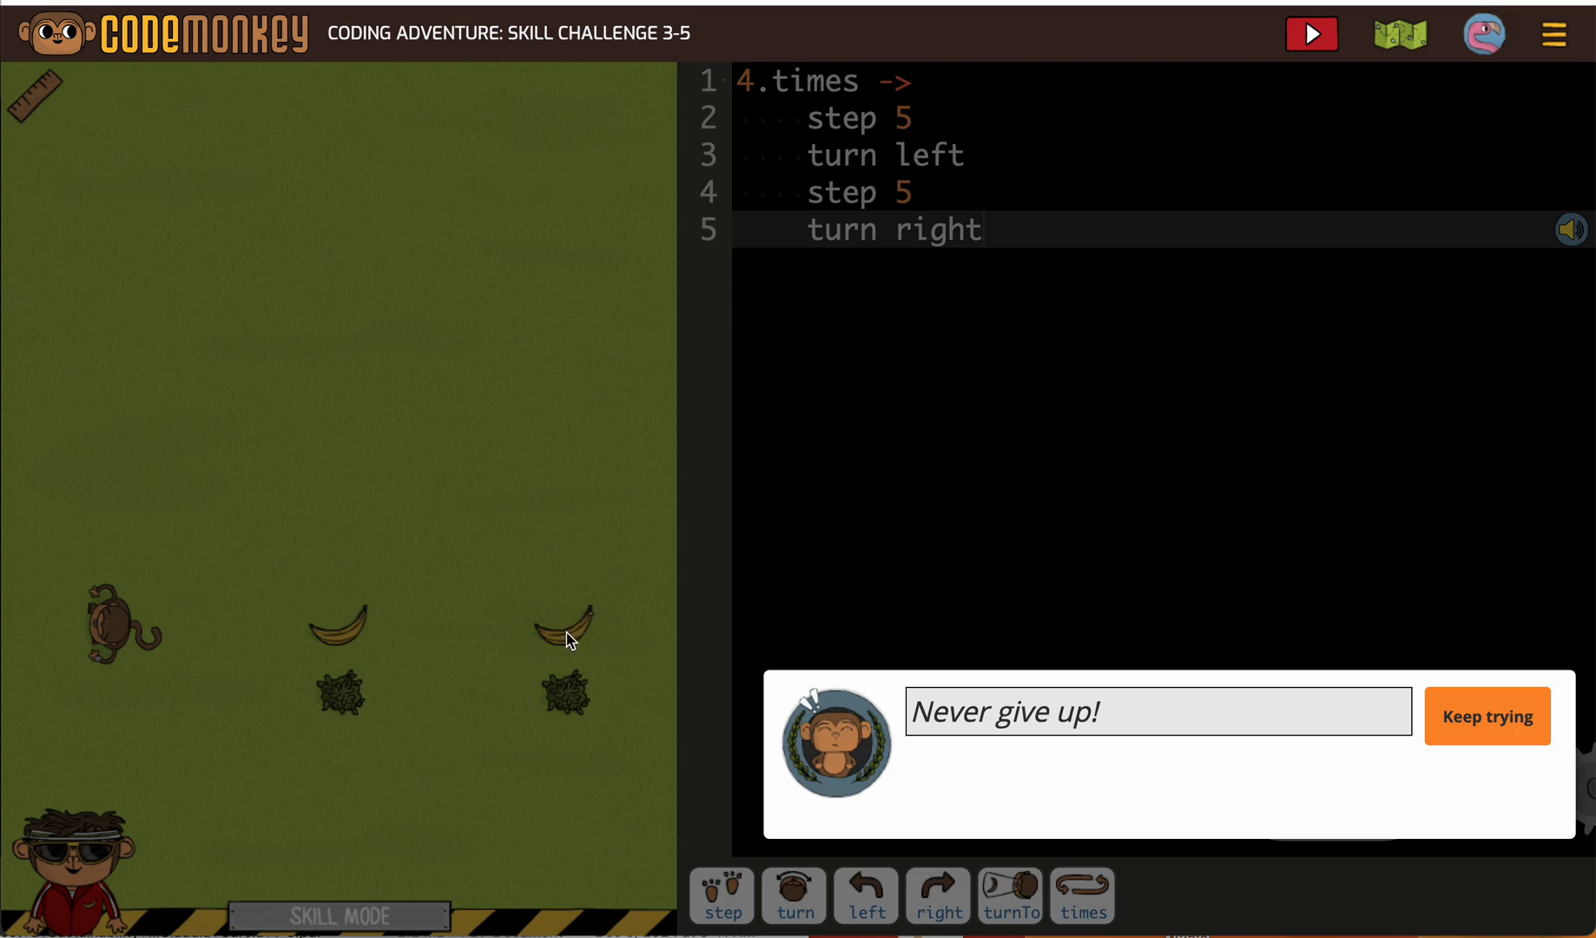
pyautogui.moveTo(318, 634)
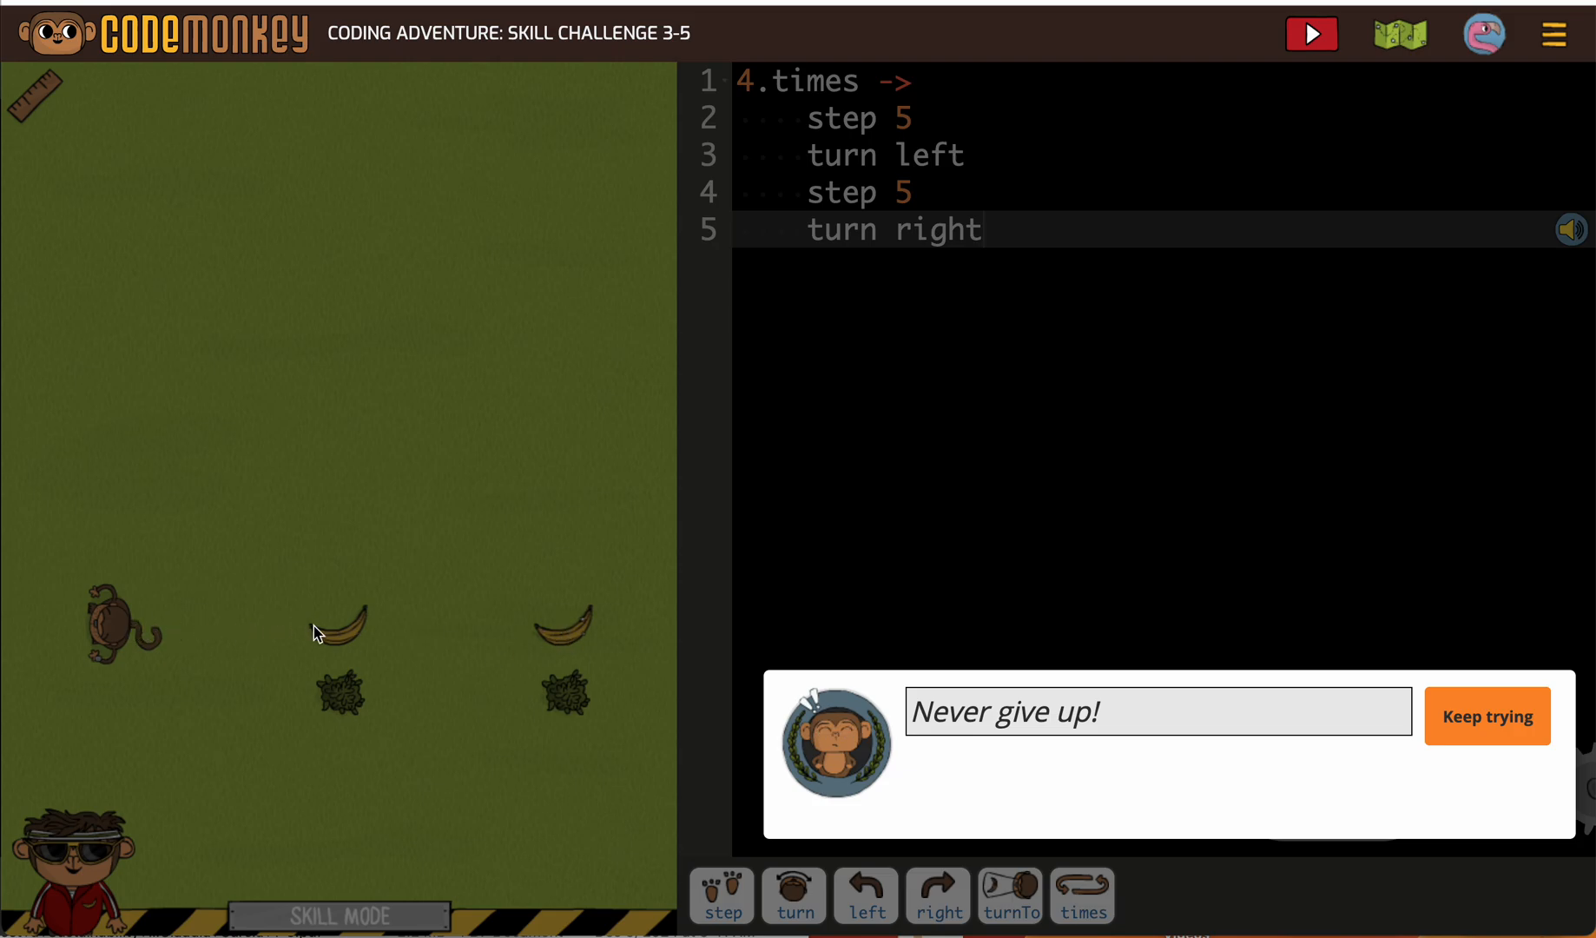
pyautogui.moveTo(349, 651)
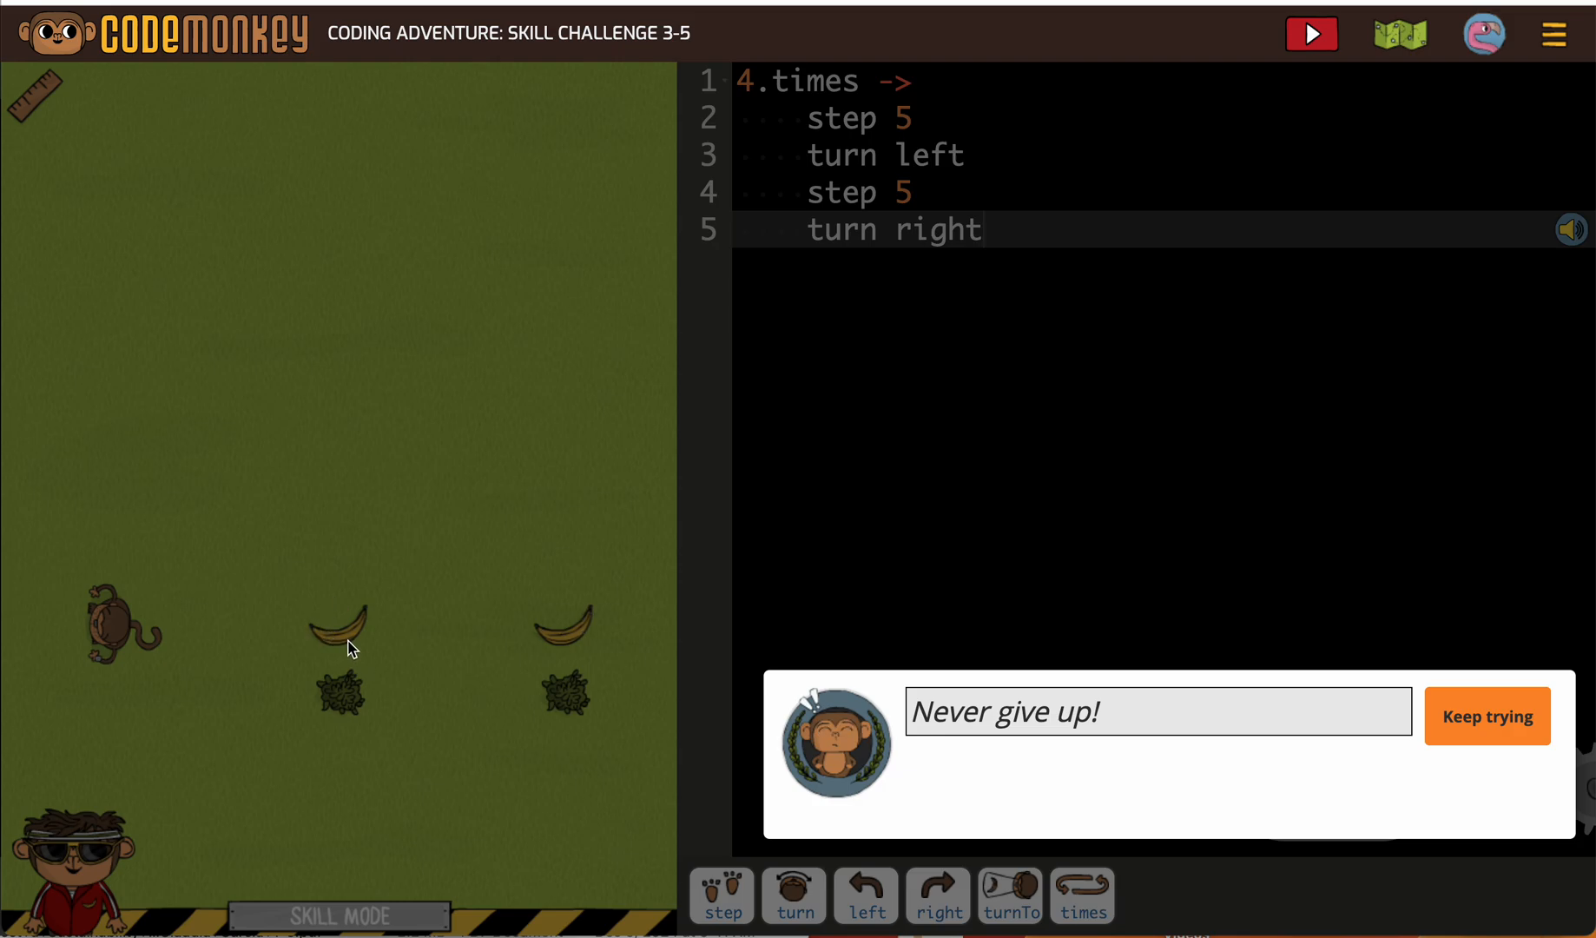
pyautogui.moveTo(459, 661)
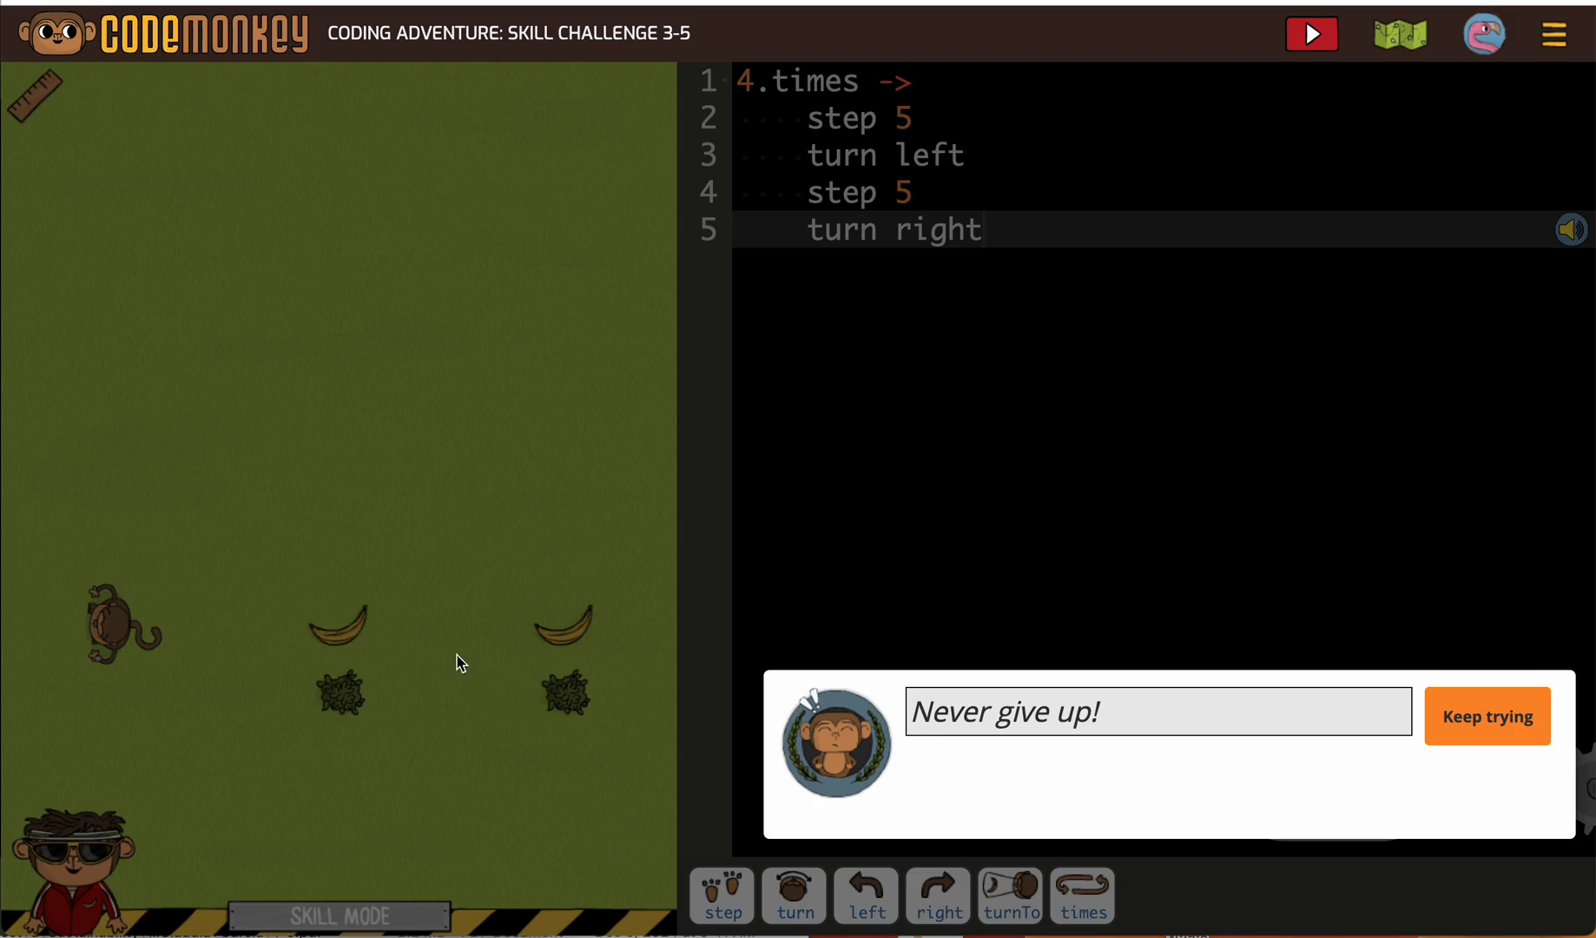
pyautogui.moveTo(586, 648)
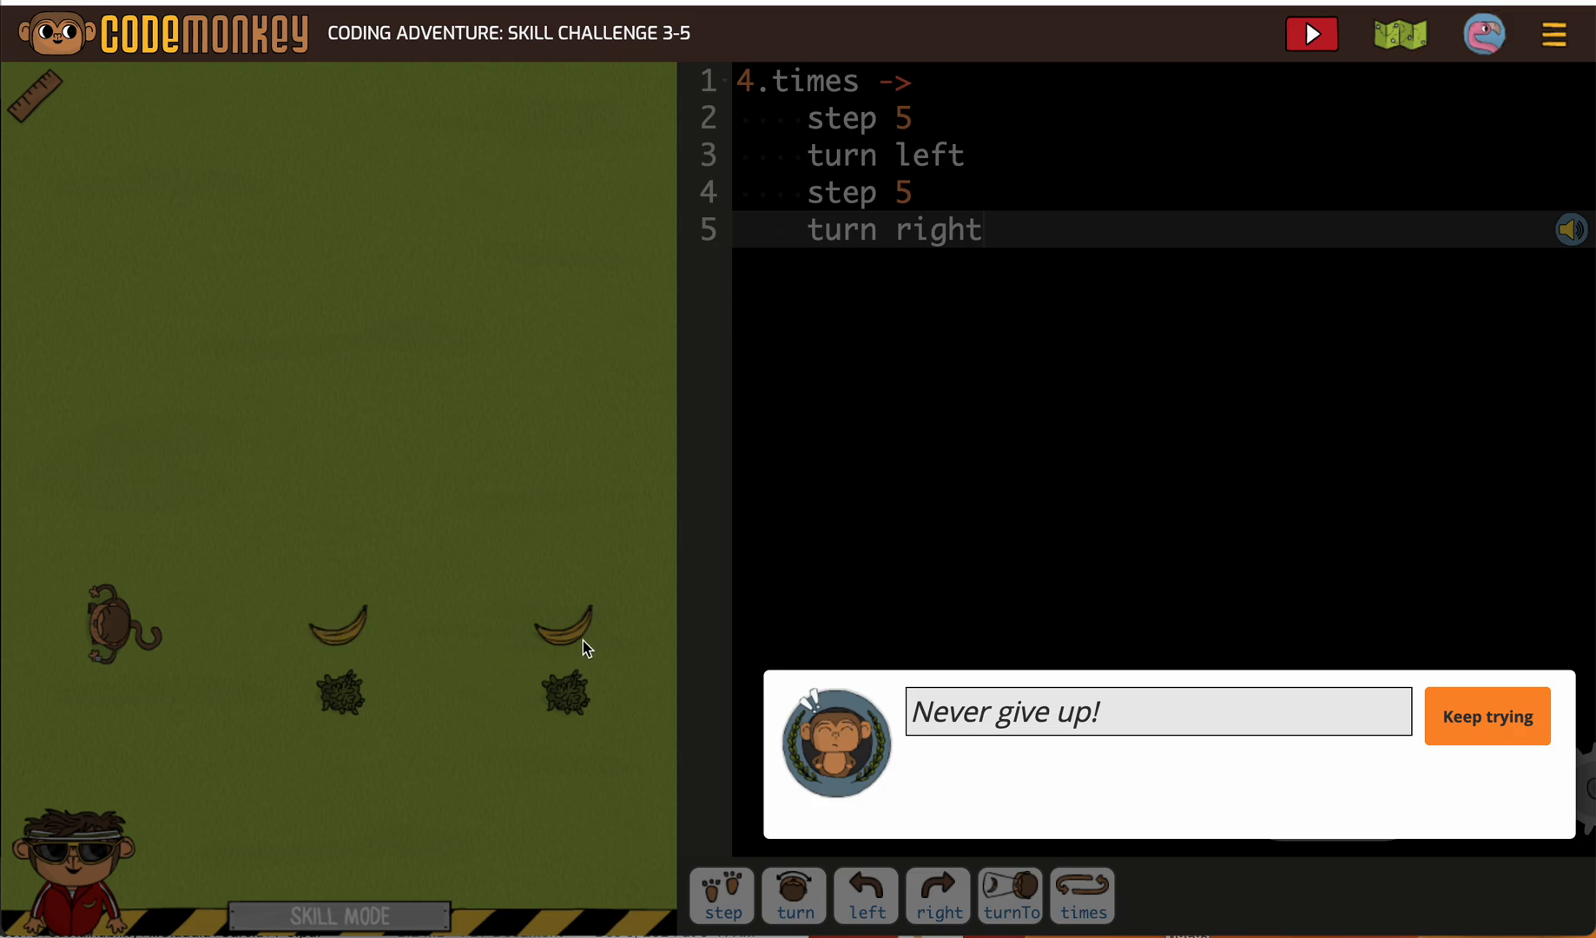
pyautogui.moveTo(738, 640)
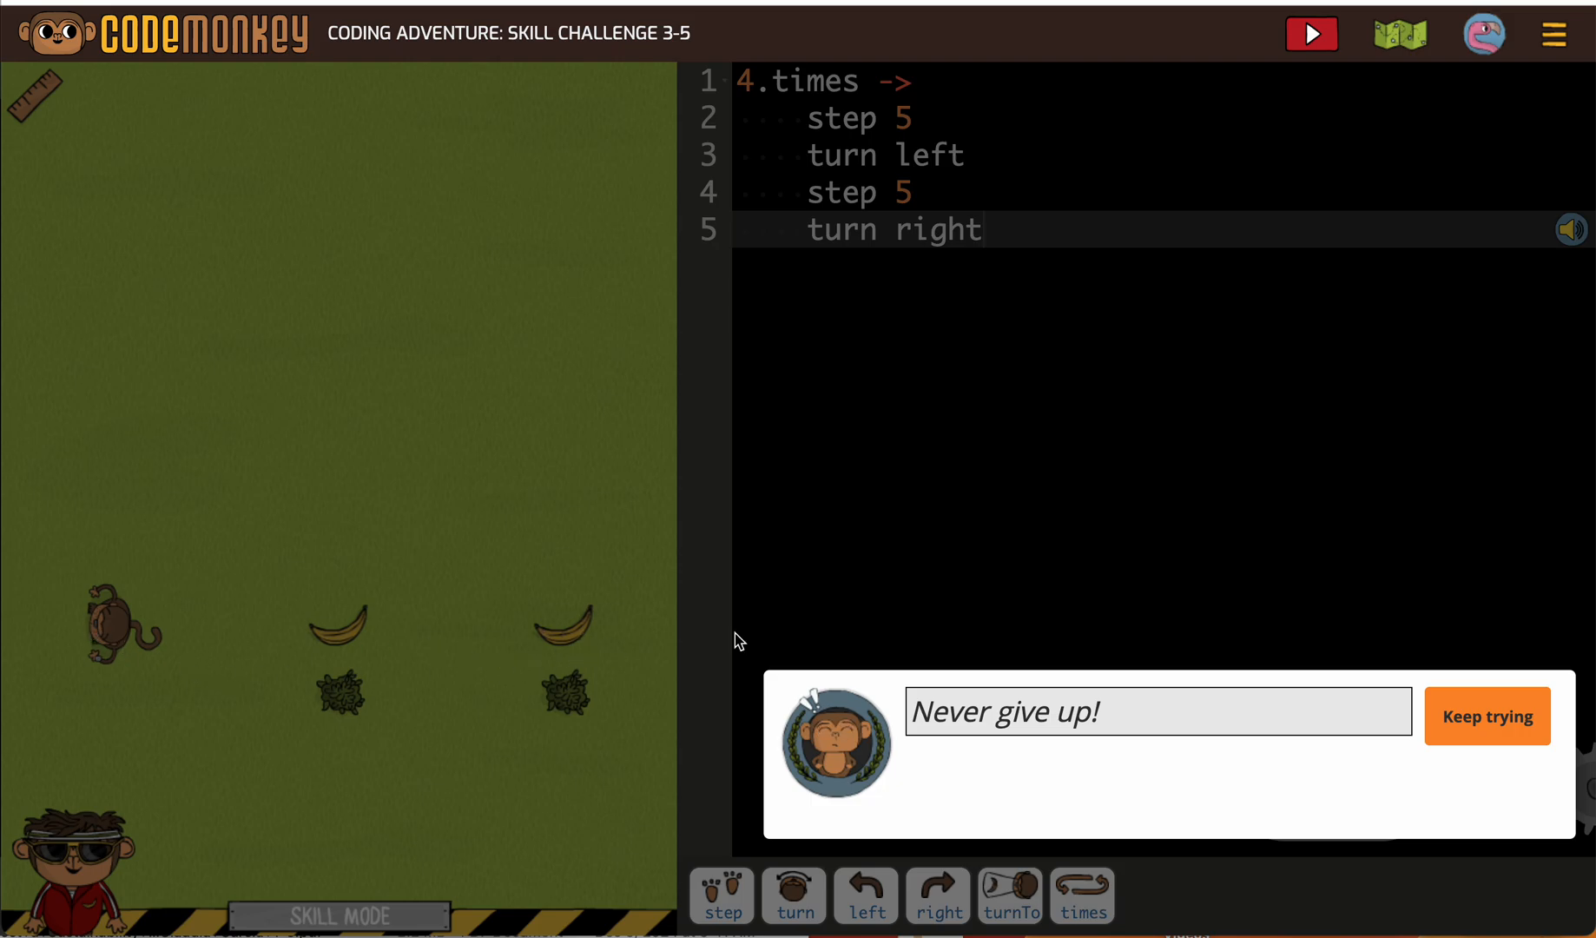
pyautogui.click(1484, 716)
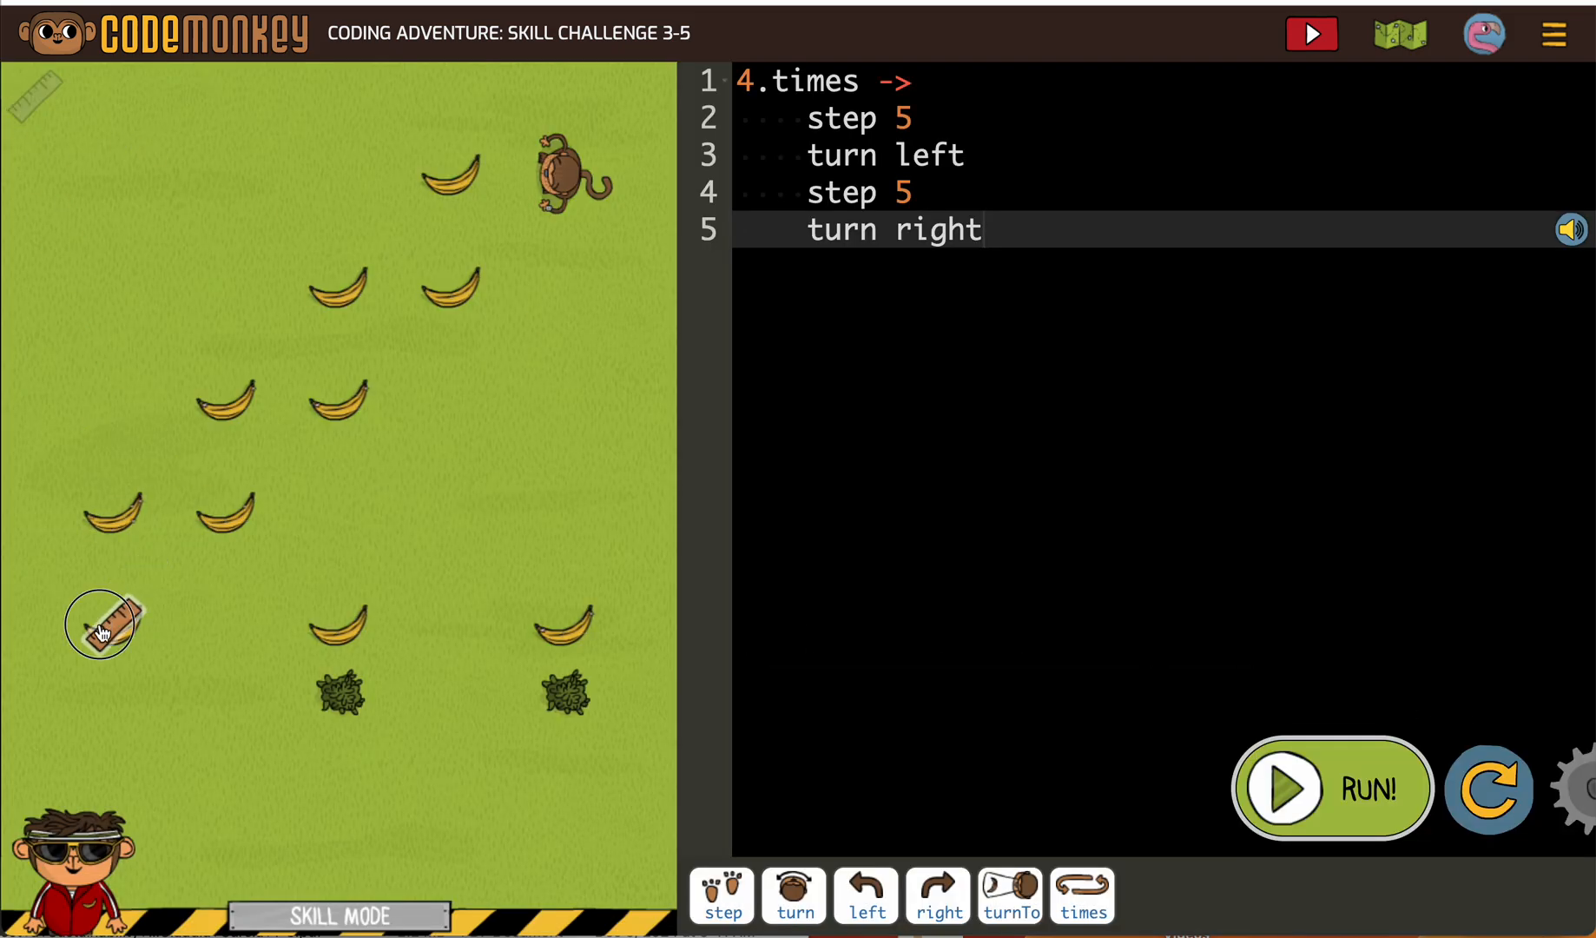
# Step: Add 'step -20' after the 4.times loop so the monkey walks back
pyautogui.moveTo(103, 627); pyautogui.dragTo(651, 611)
pyautogui.write('step -')
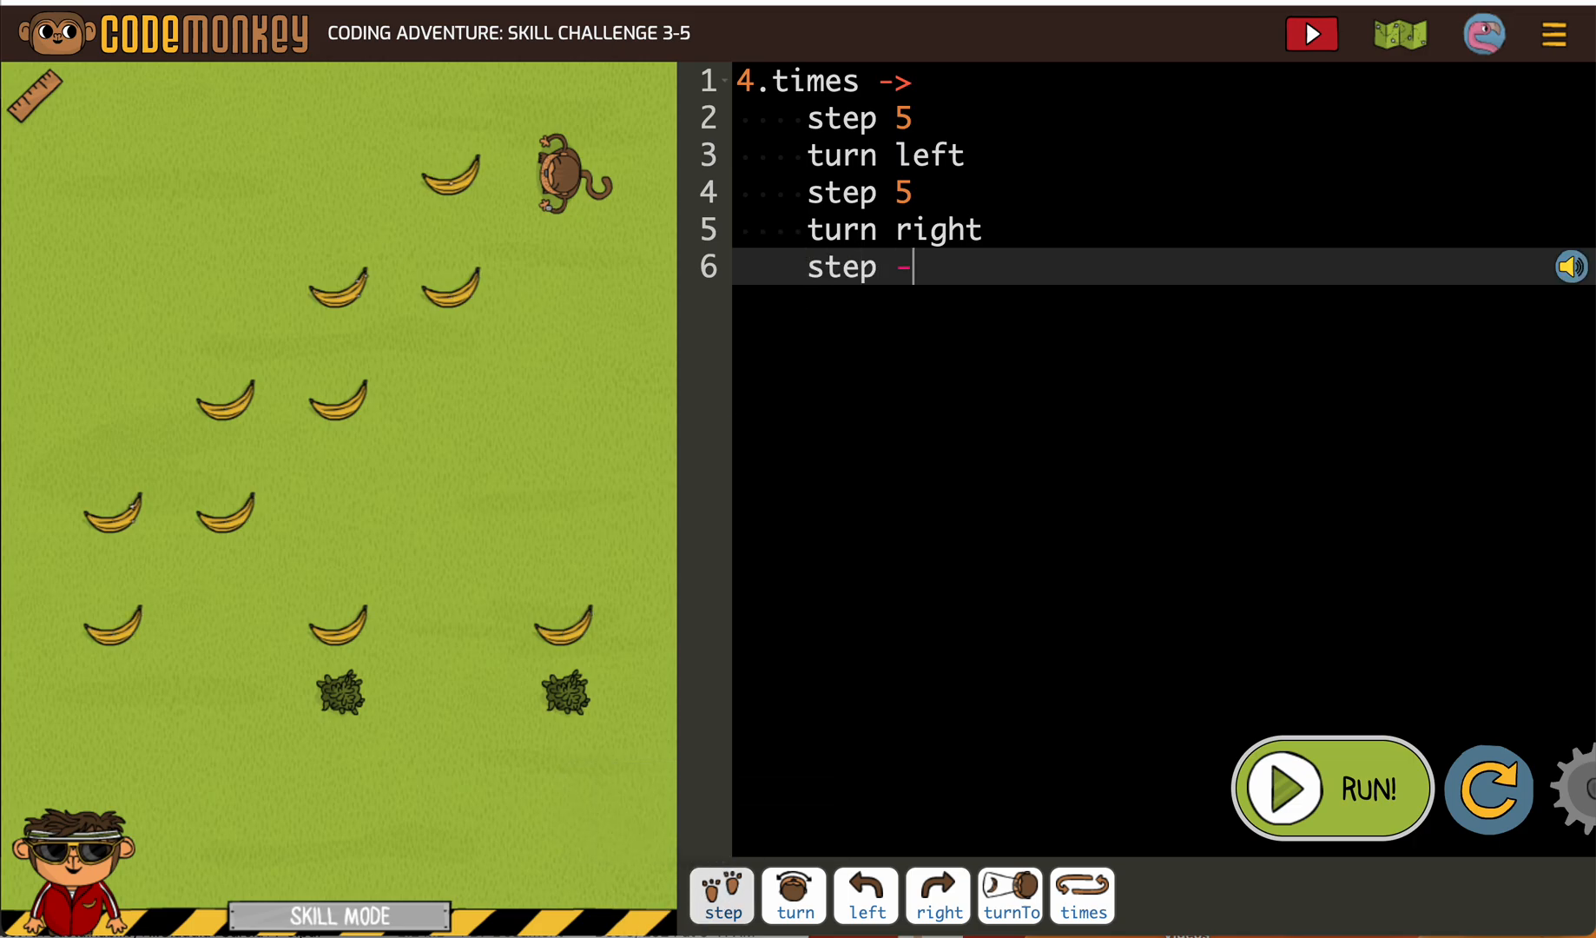
pyautogui.write('20')
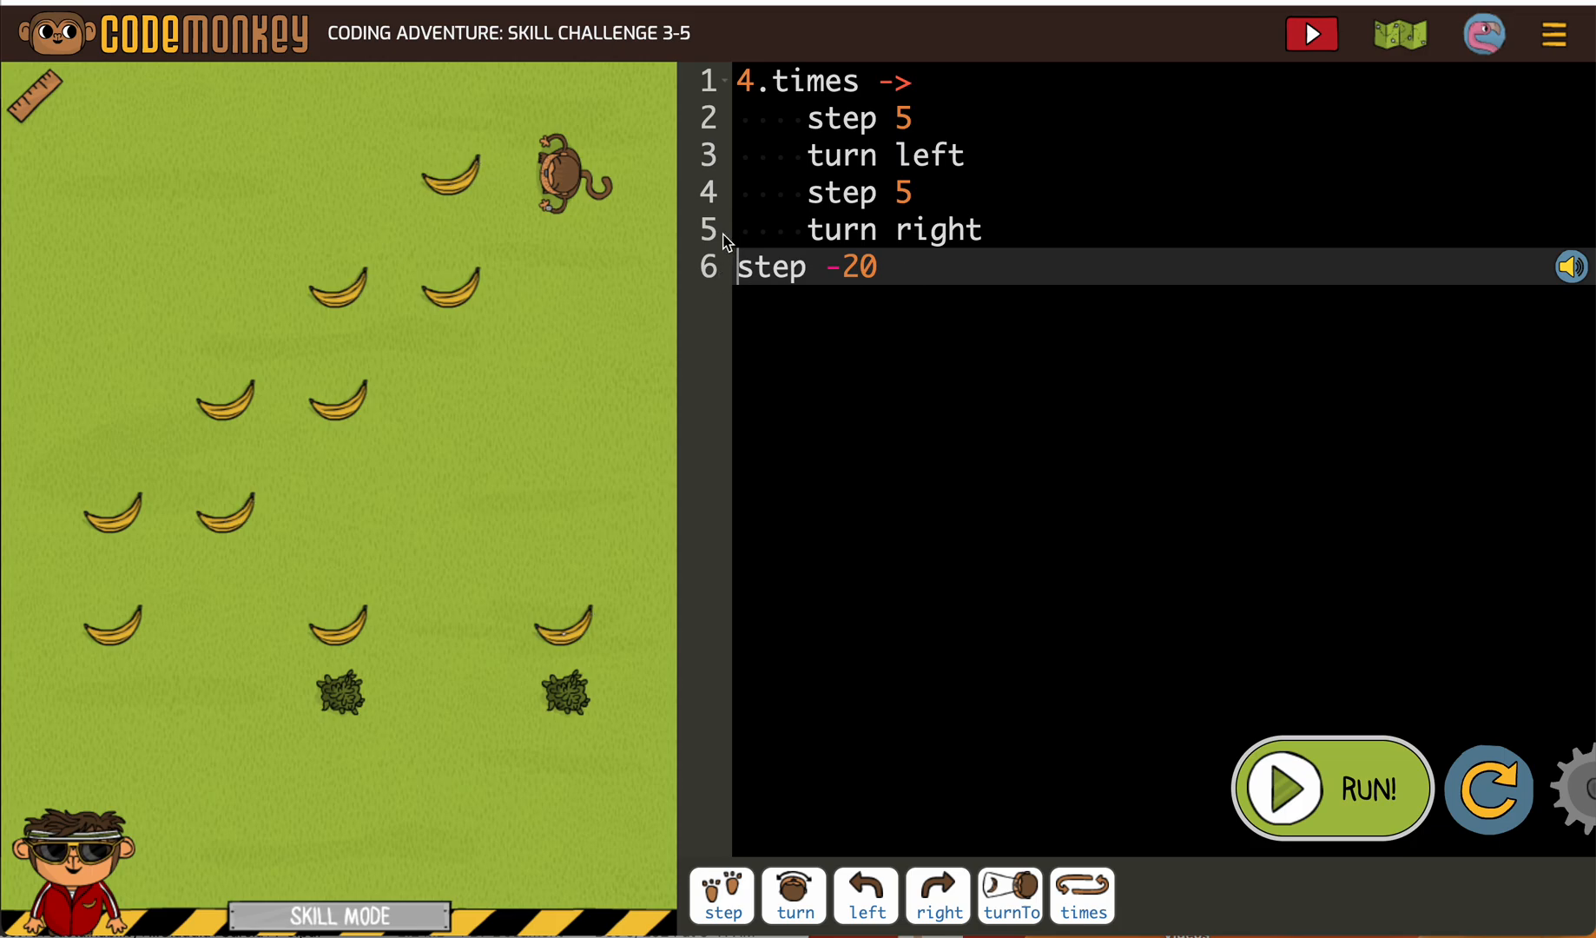
pyautogui.moveTo(725, 245)
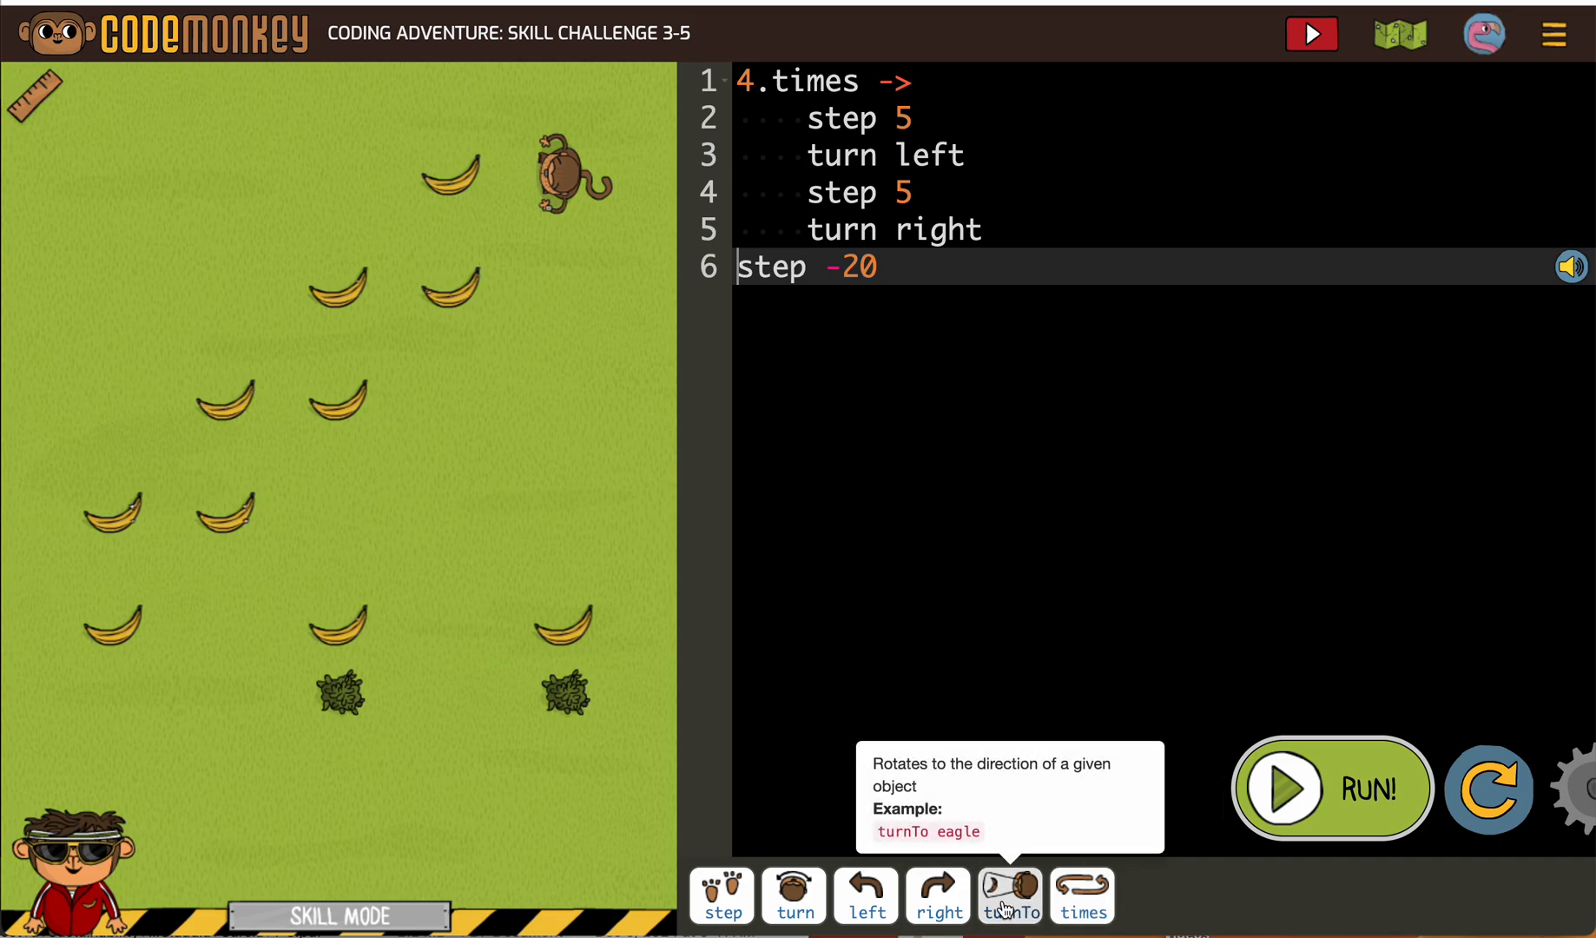
pyautogui.moveTo(1354, 805)
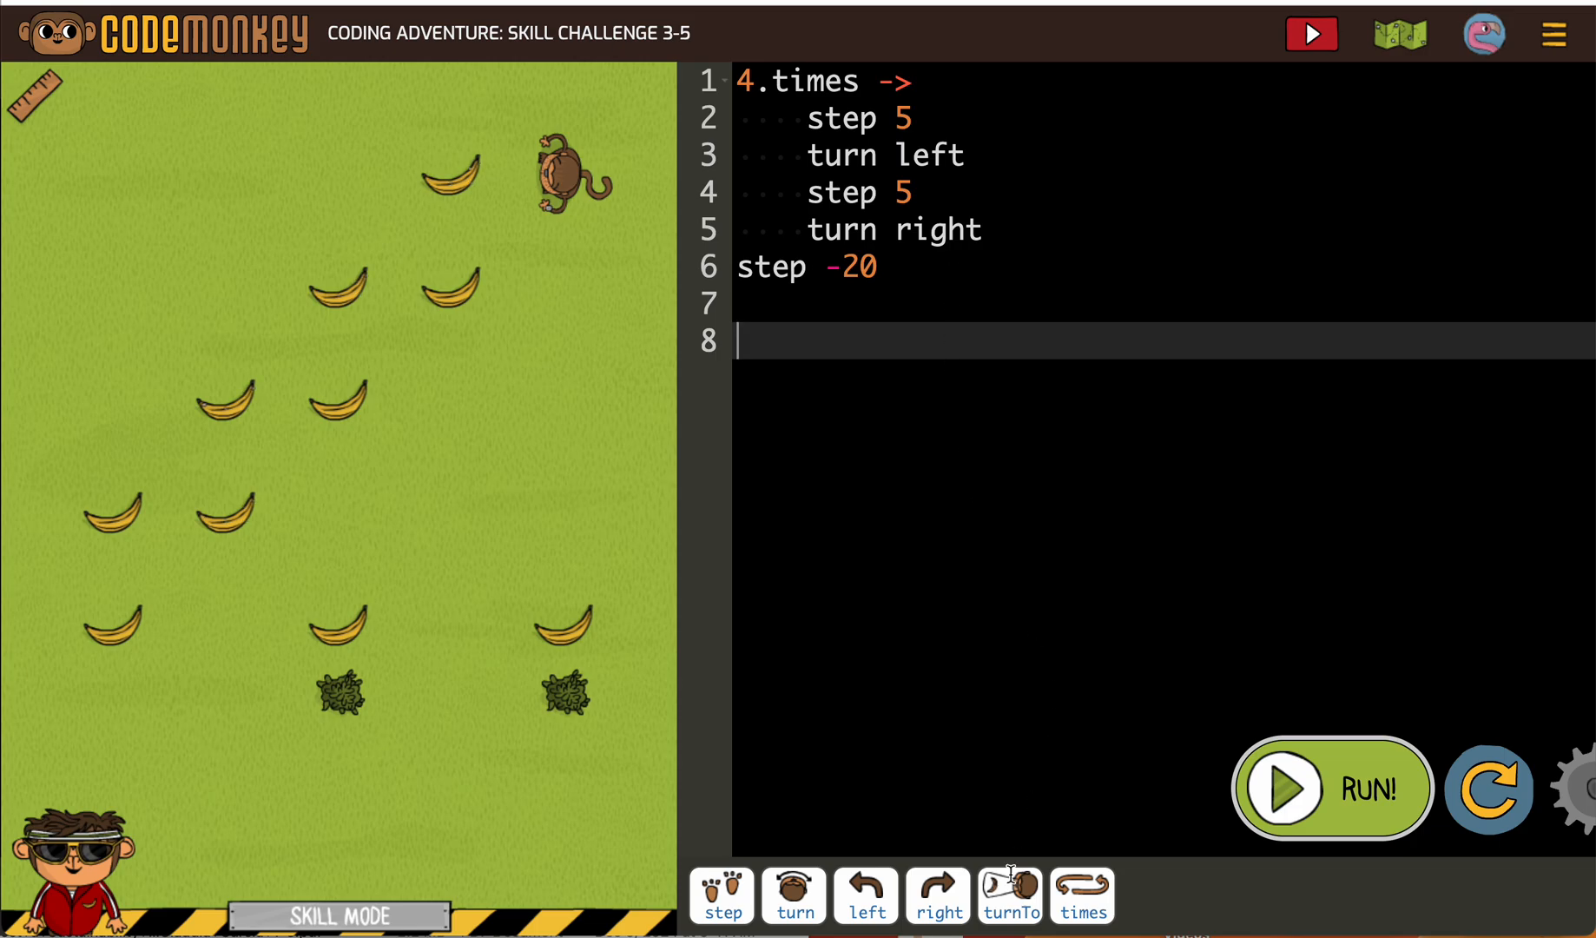
# Step: Add 'turnTo bananas[8]' followed by 'step 20' after a blank line
pyautogui.click(1009, 896)
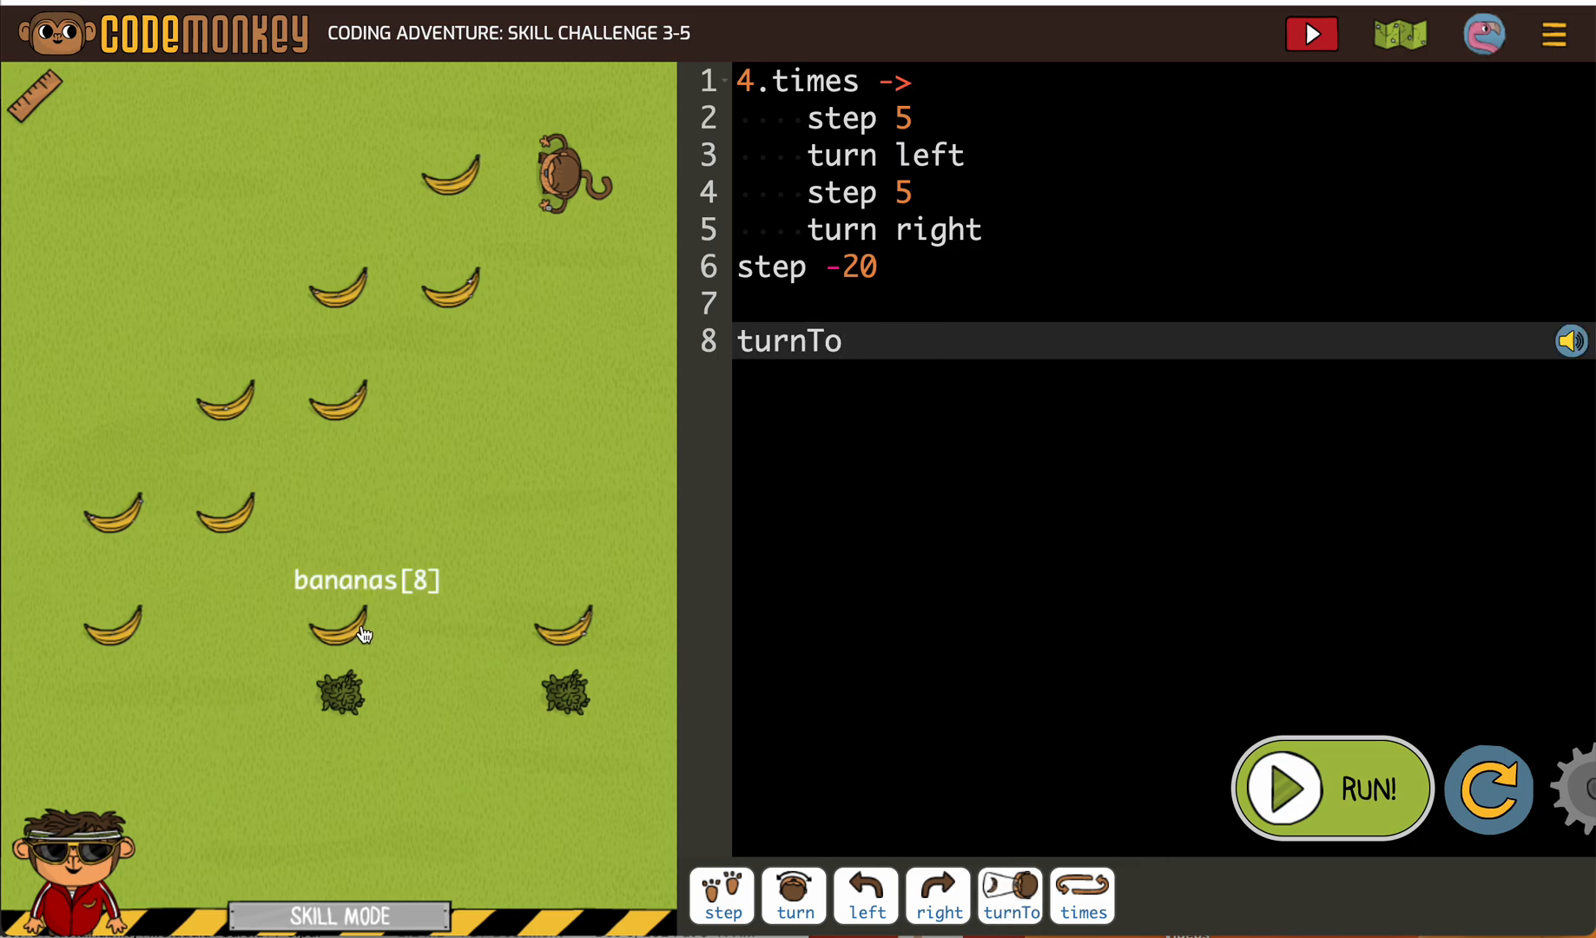
pyautogui.write('bananas[8]')
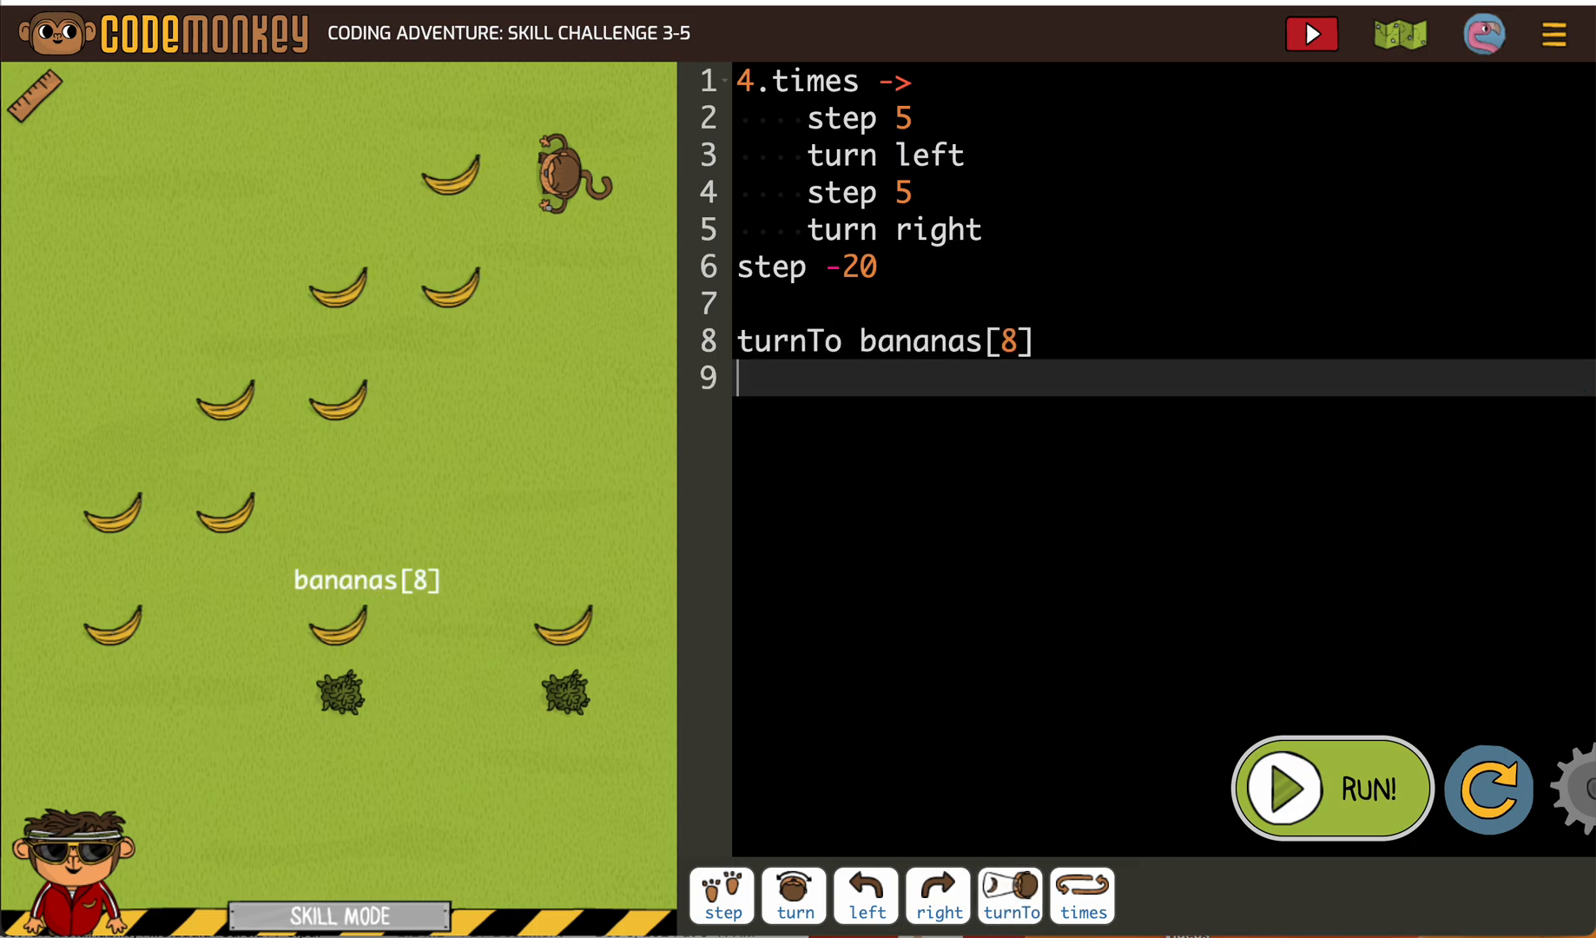
pyautogui.moveTo(723, 894)
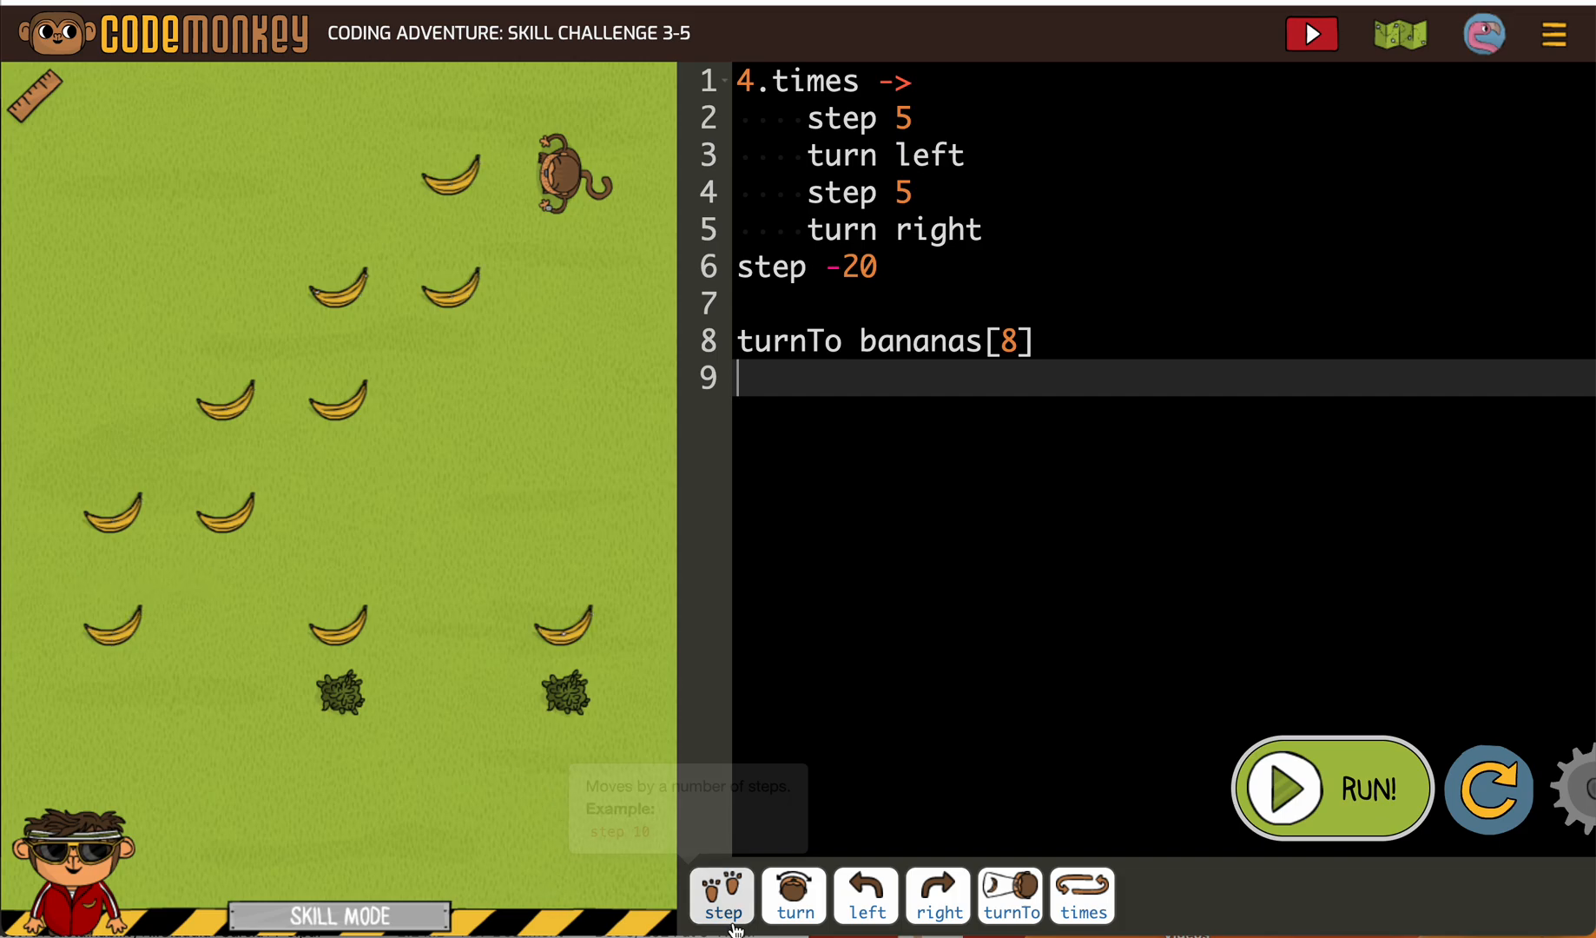
pyautogui.click(720, 896)
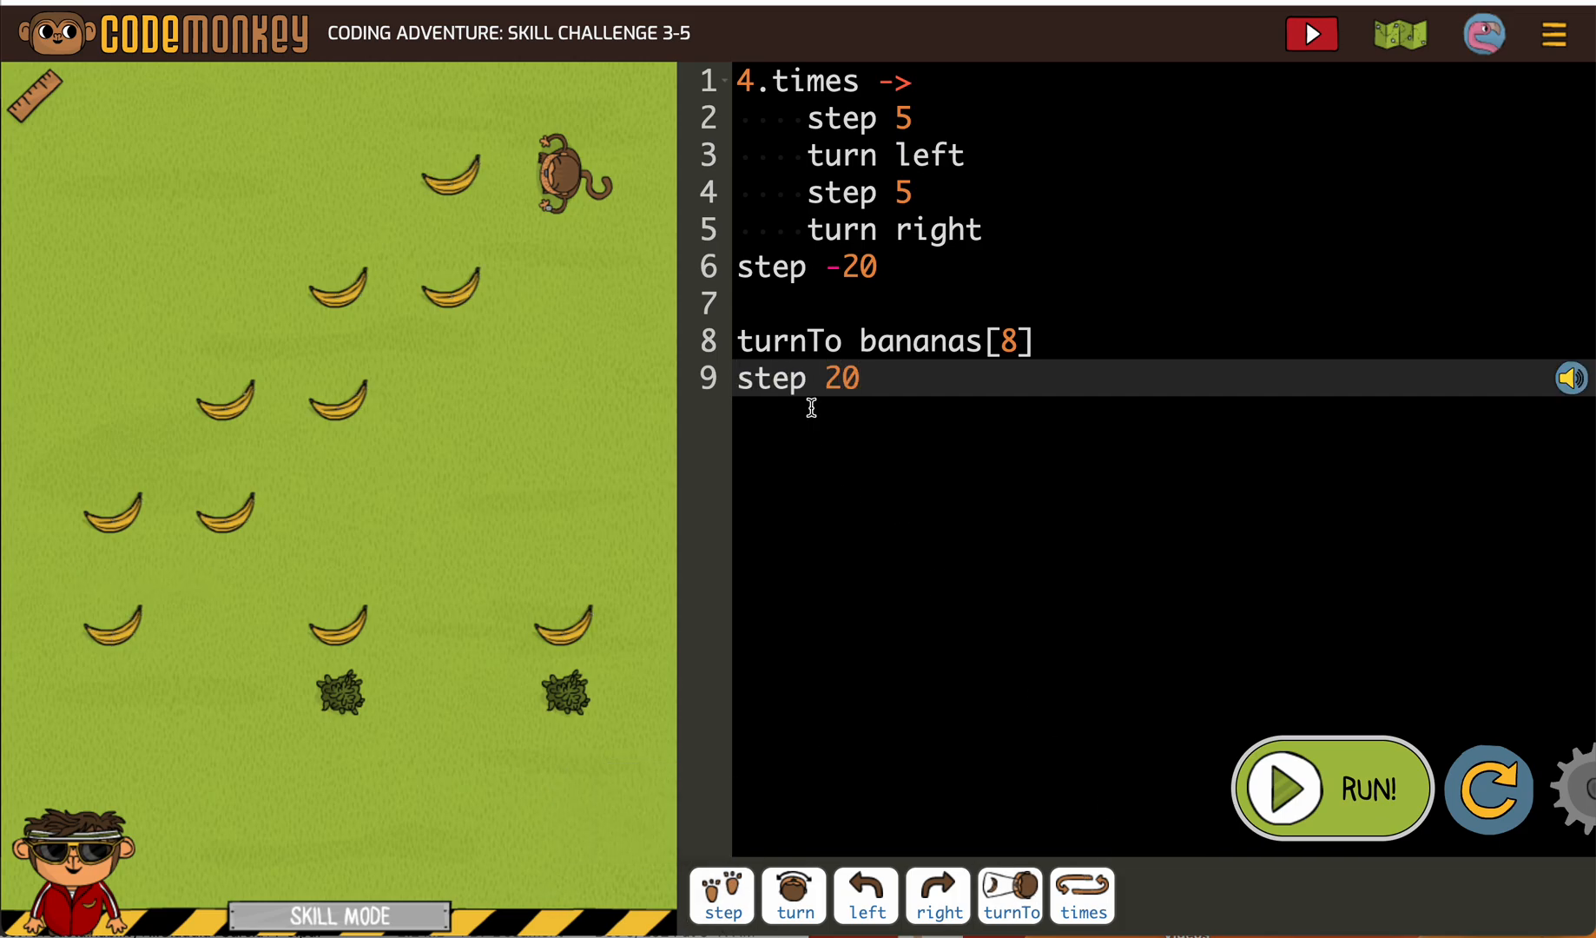
pyautogui.moveTo(903, 268)
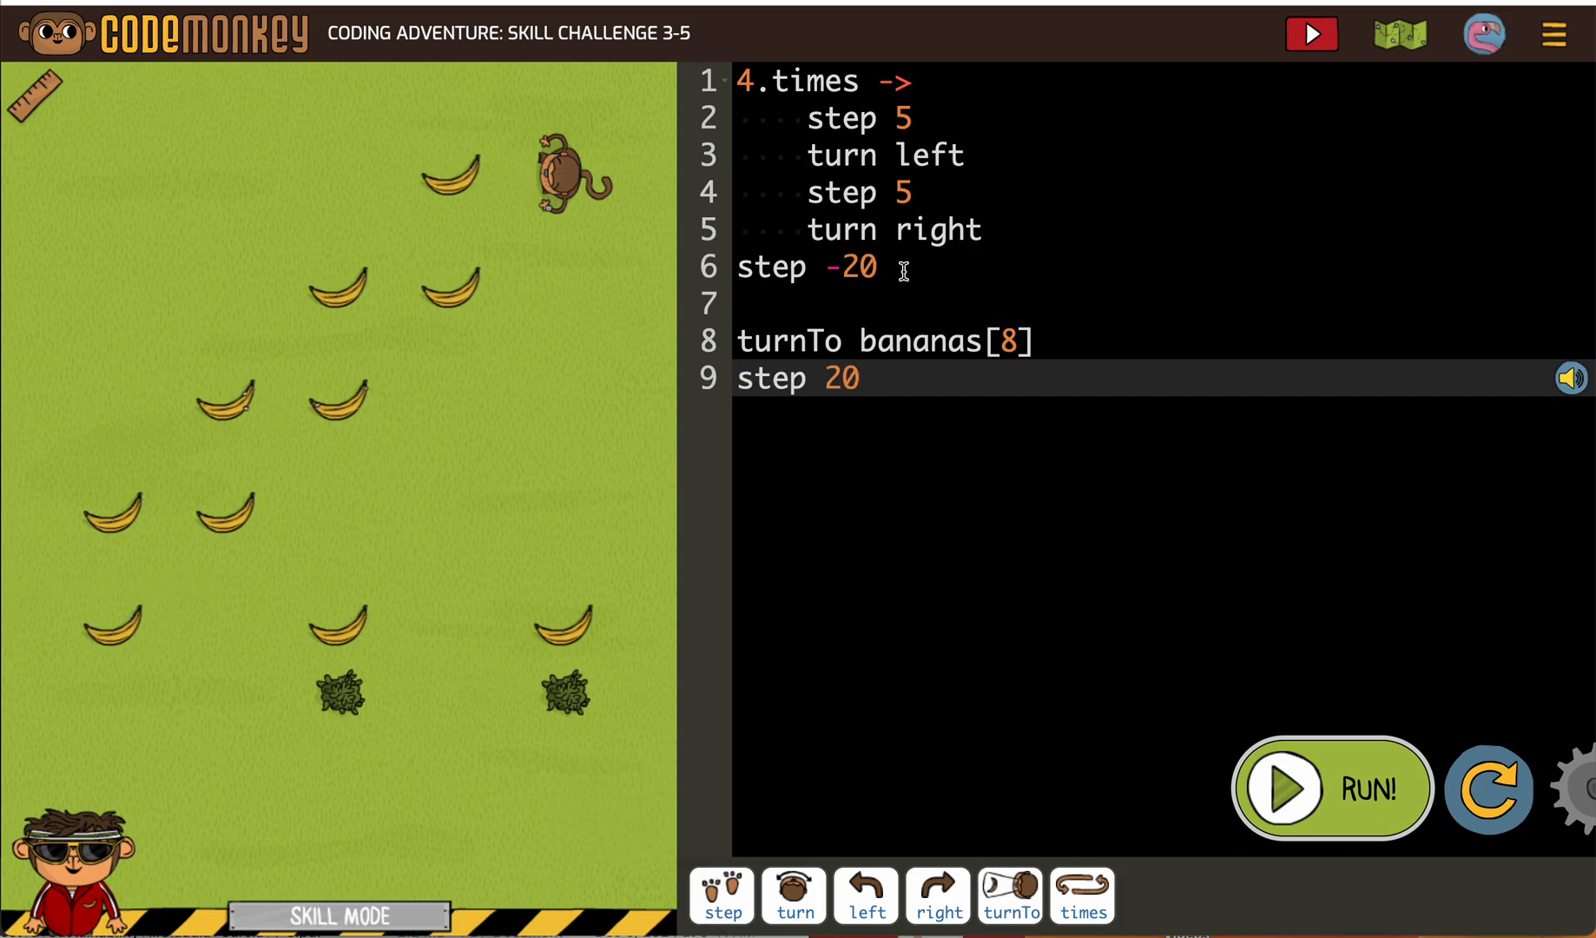